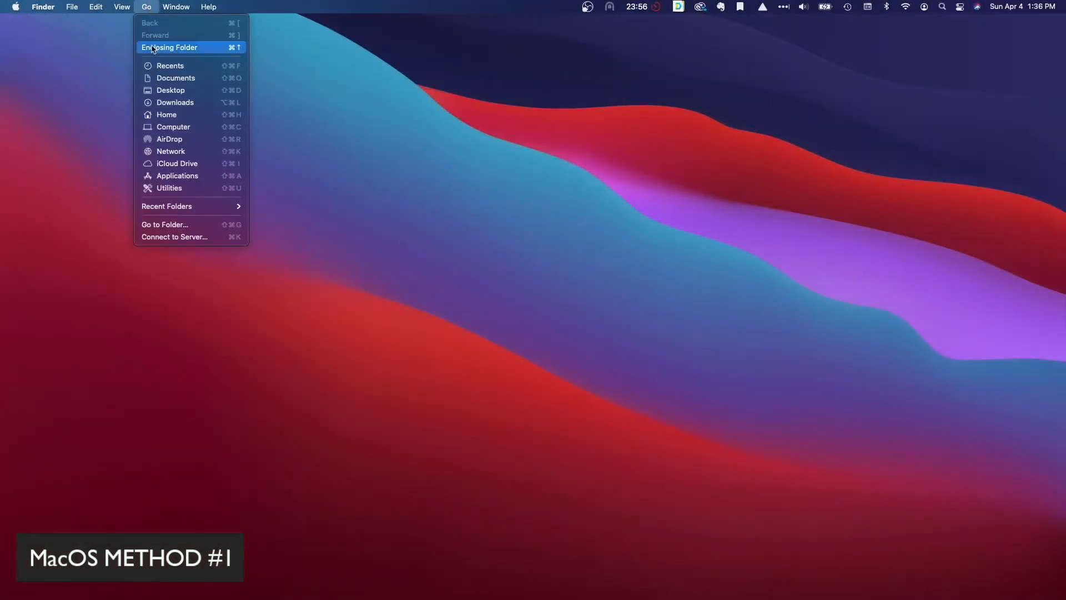
mouse_move(177, 176)
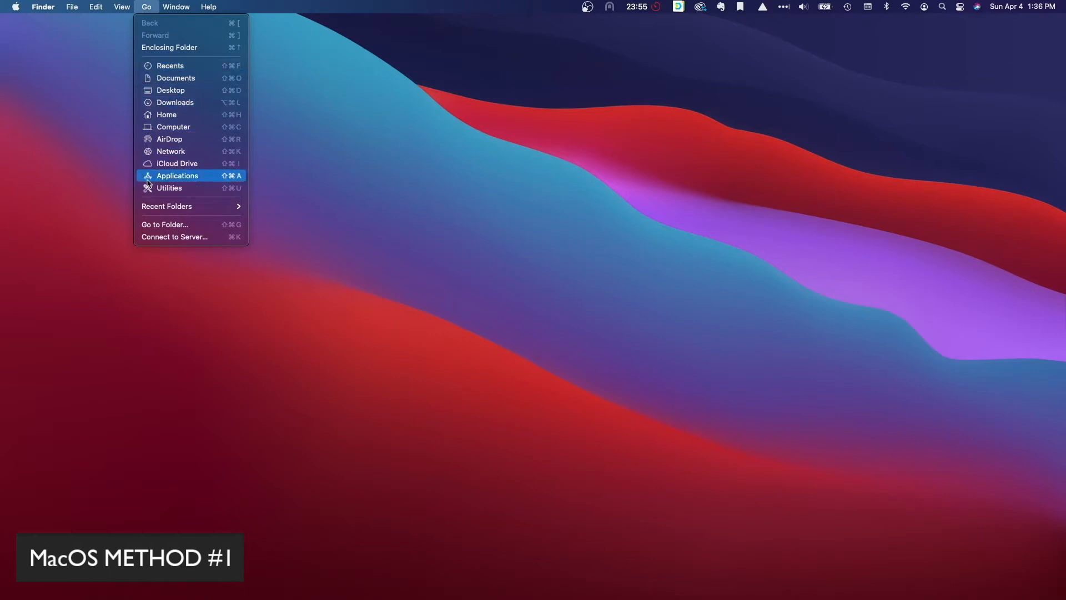
mouse_move(173, 237)
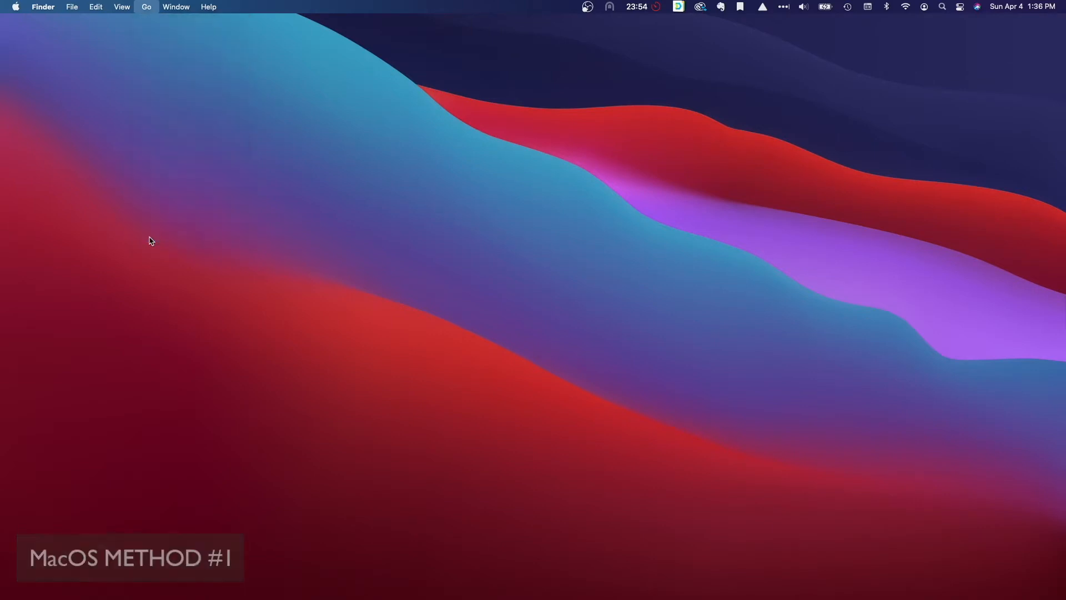
- Connect to smb://192.168.81.15 from Go > Connect to Server and sign in as a registered user
click(146, 7)
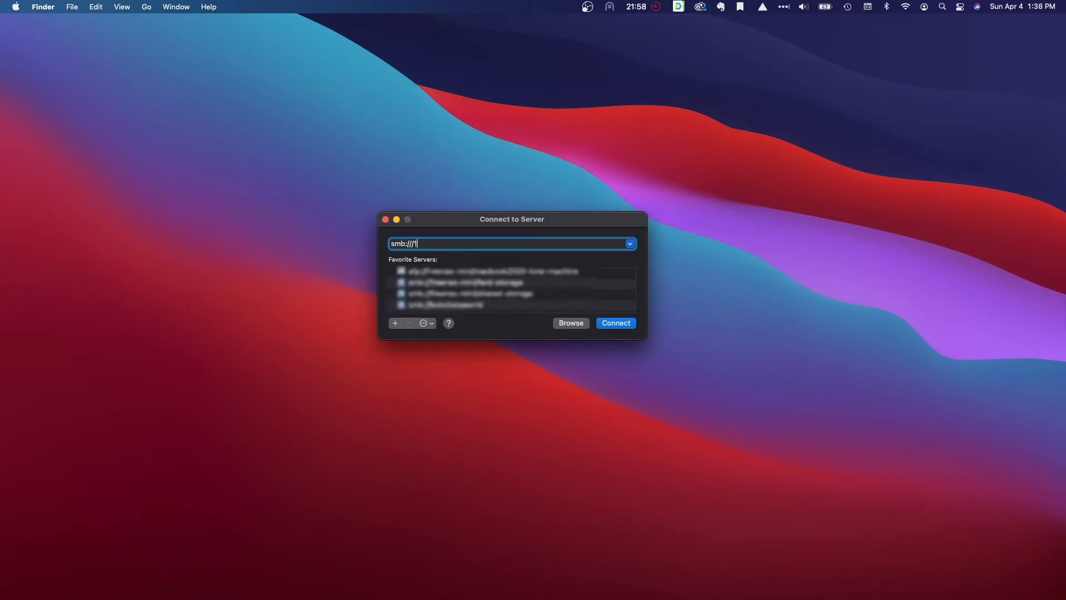
text(92.168.81.15)
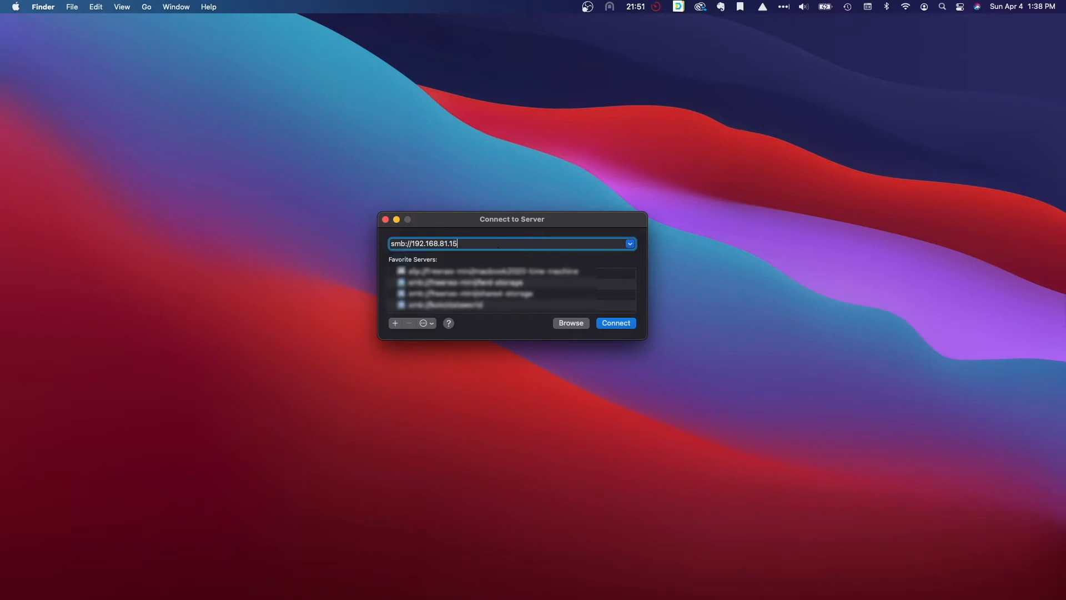
click(615, 323)
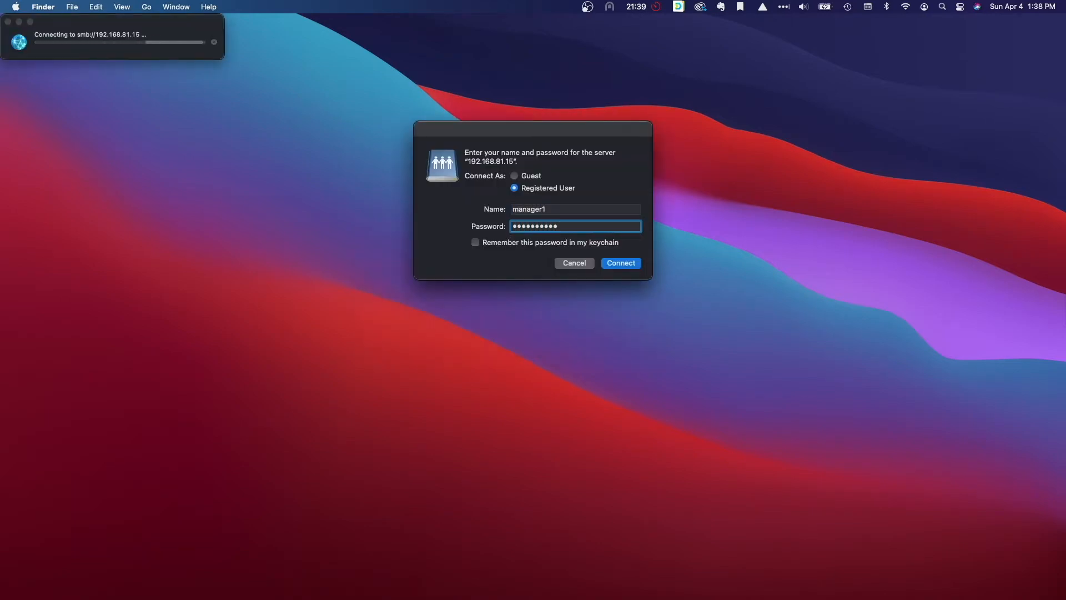
click(619, 263)
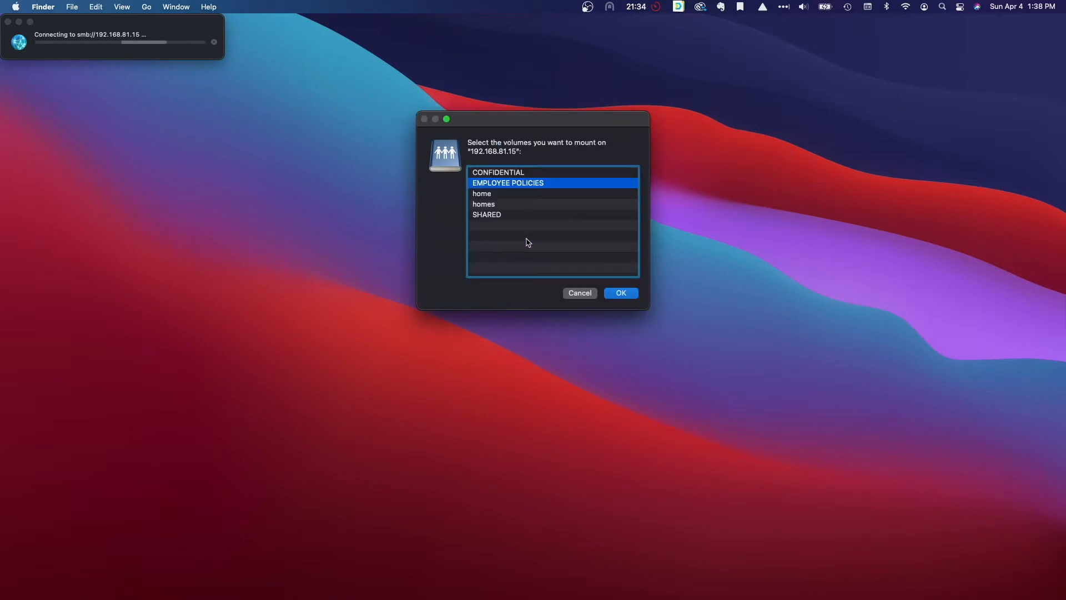
- Mount EMPLOYEE POLICIES and attempt to rename the test-manager1 folder inside it
click(619, 293)
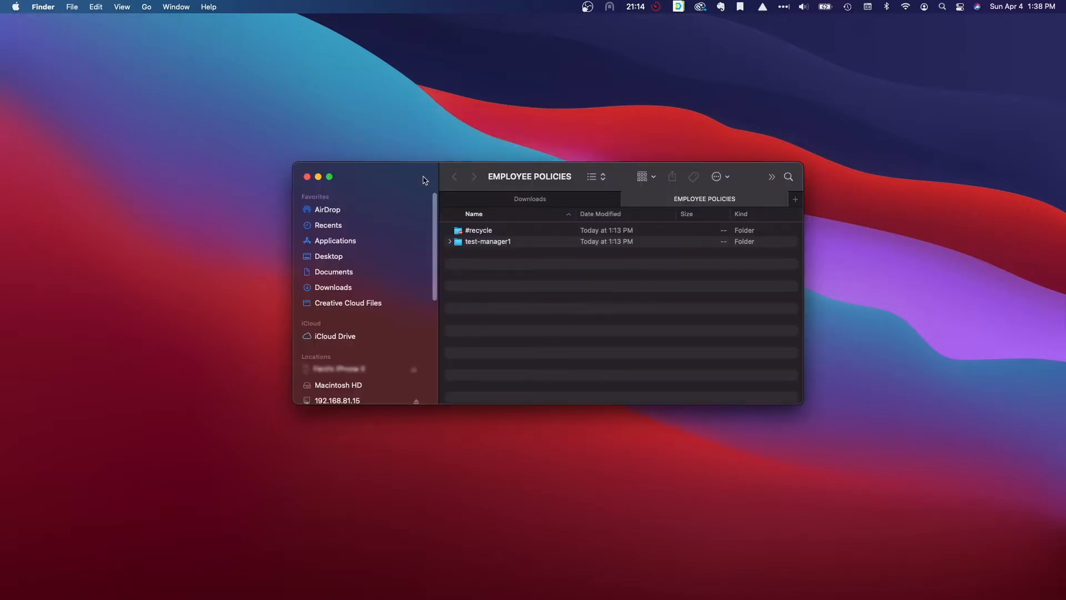
mouse_move(421, 197)
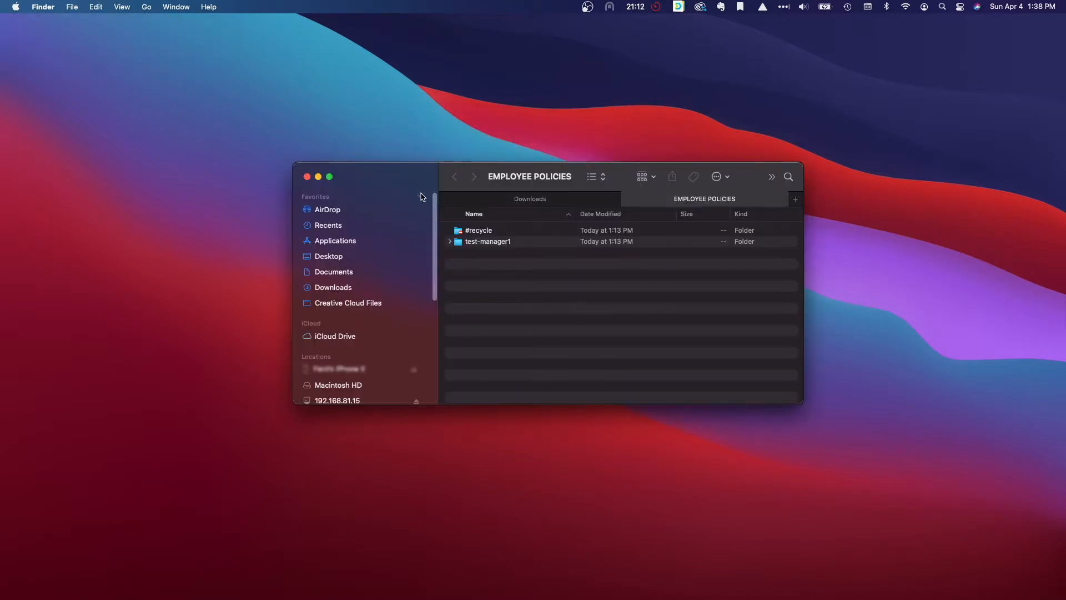
click(487, 242)
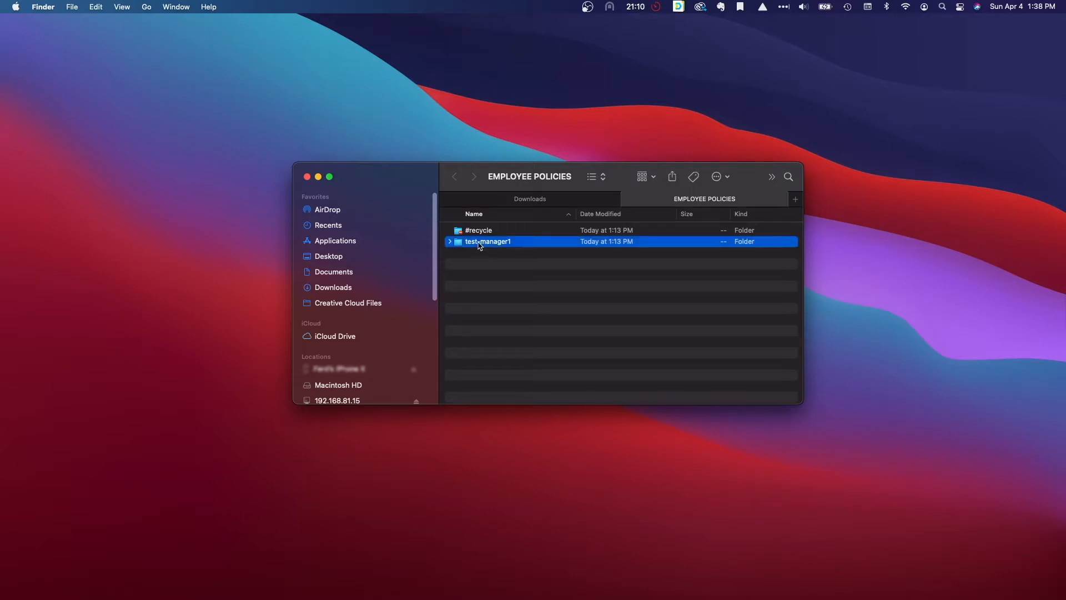
click(487, 241)
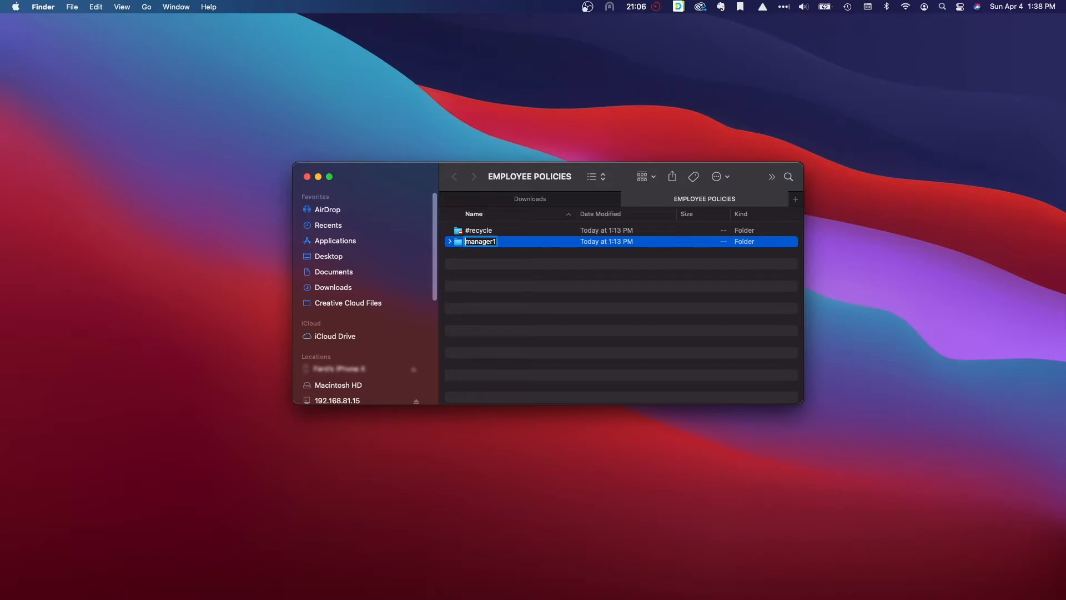
key(Return)
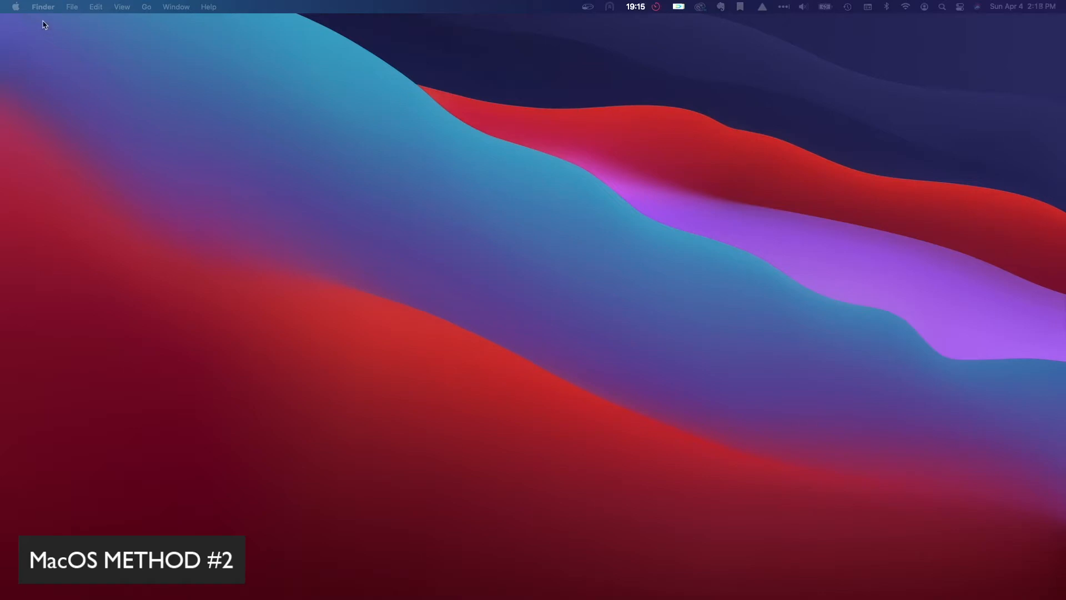
- Show the Finder sidebar and scroll to Locations listing ds920 and freenas-mini
click(70, 6)
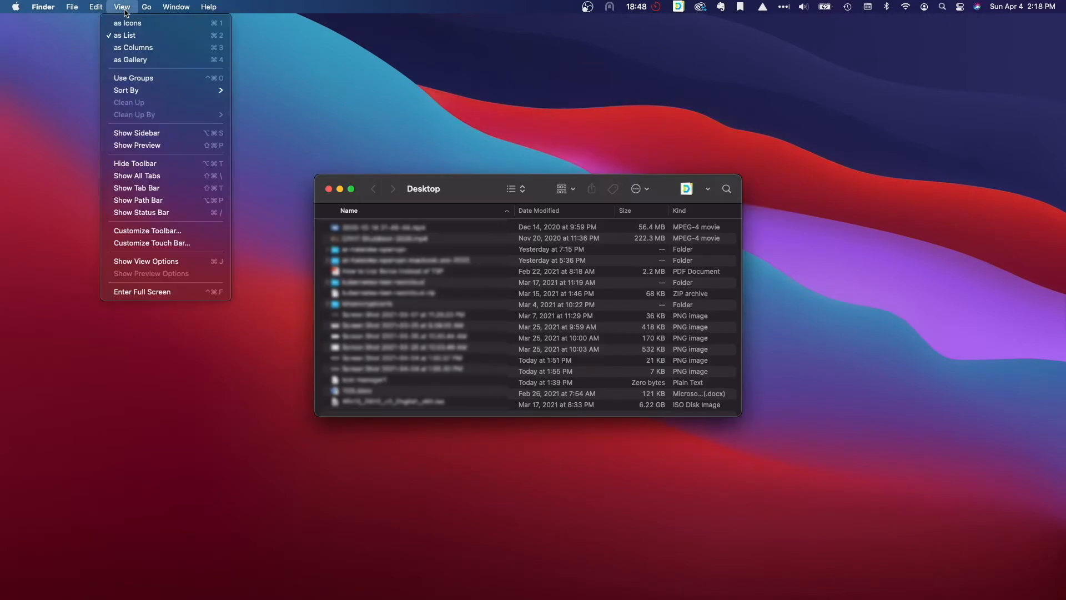
mouse_move(137, 132)
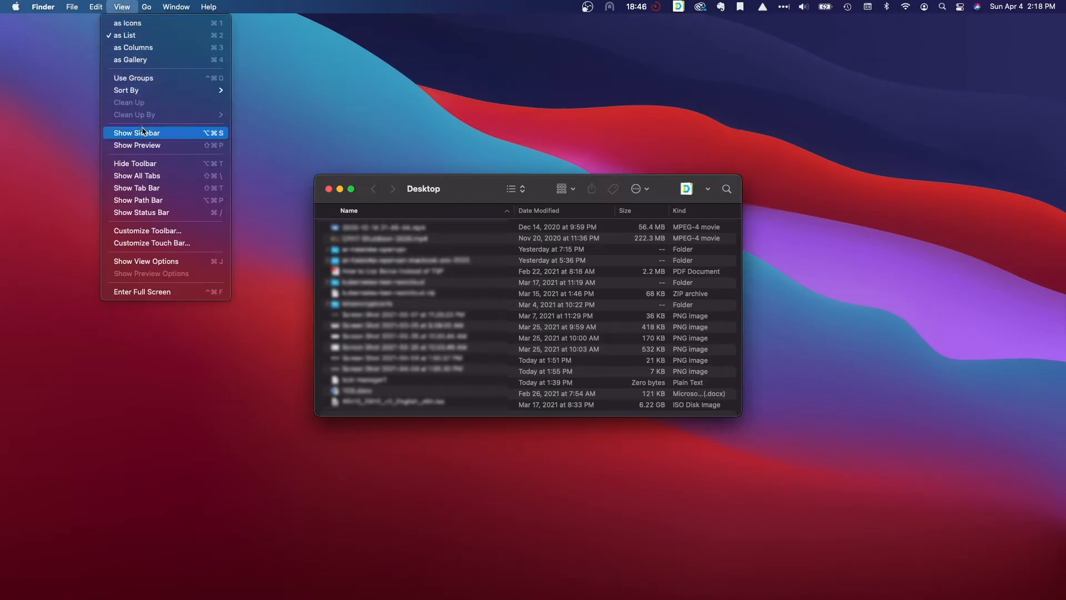
click(137, 133)
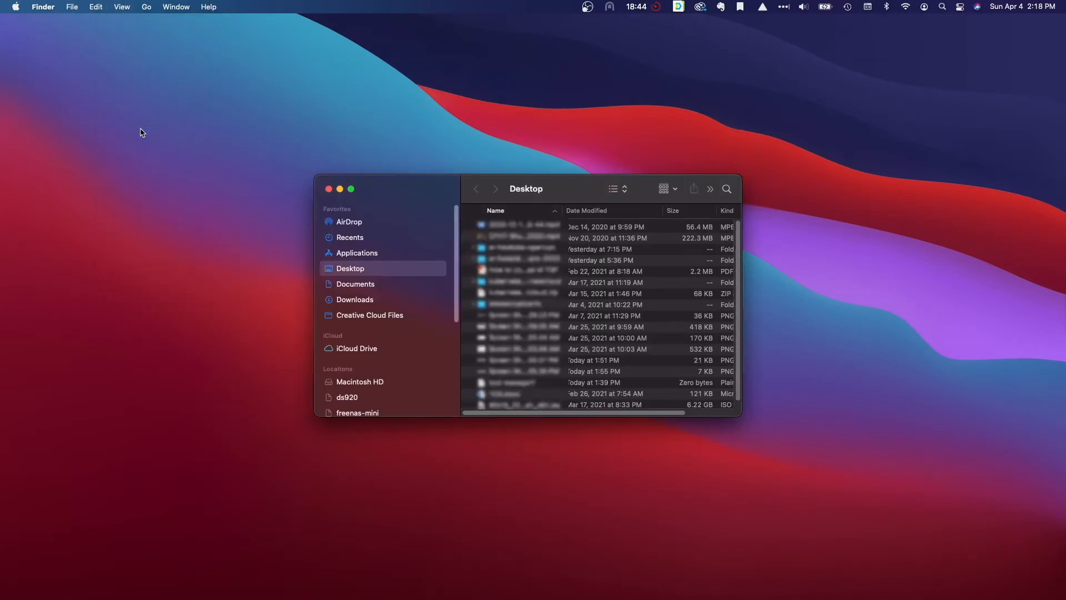
scroll(down, 3)
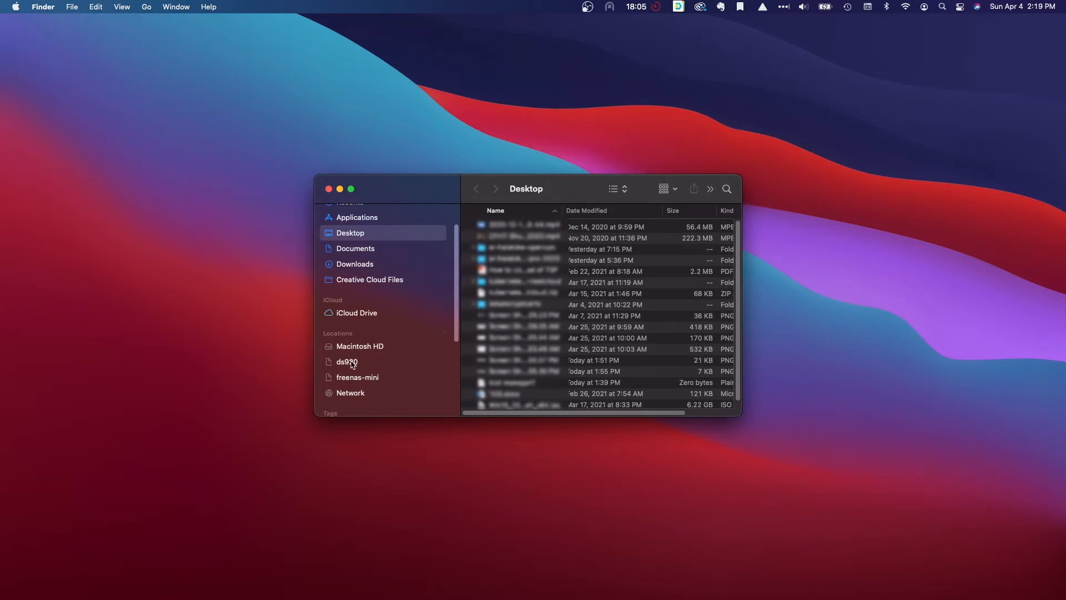
- Connect to ds920 from the sidebar as registered user employee1 to list its shares
click(347, 361)
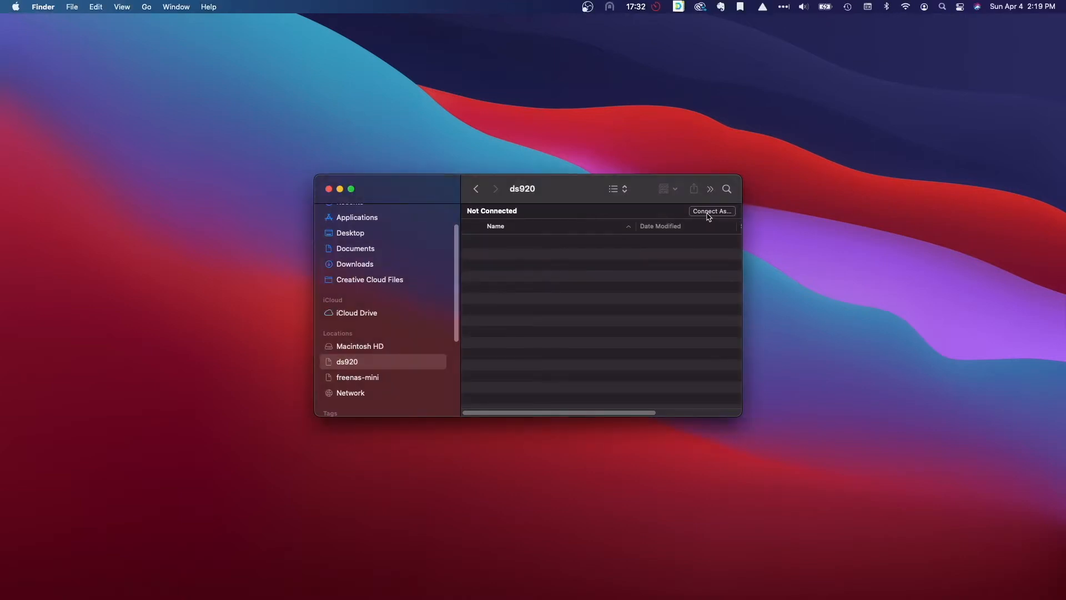
click(712, 211)
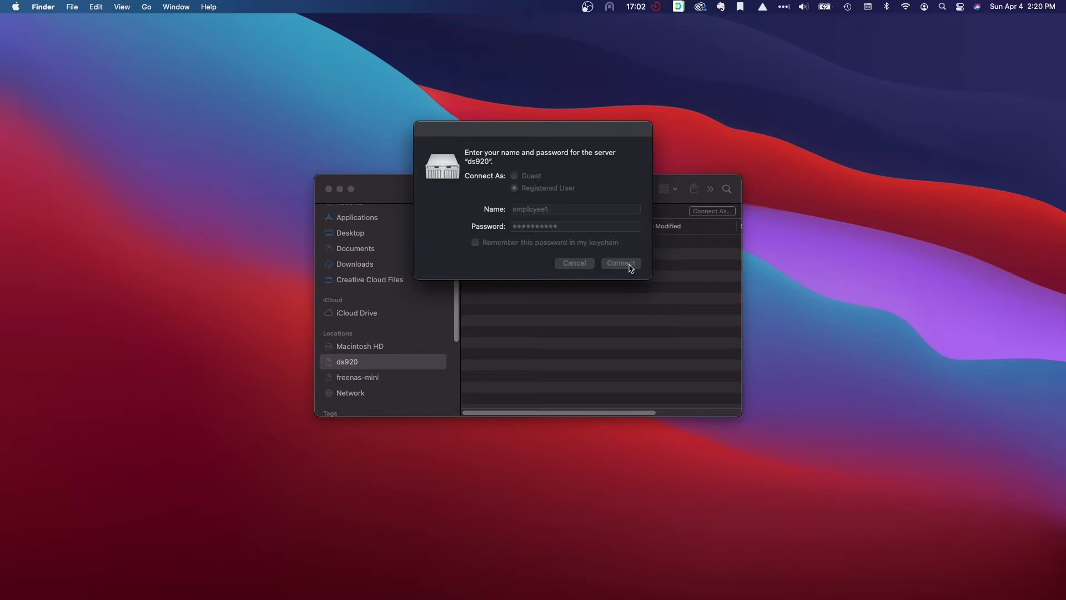
click(620, 263)
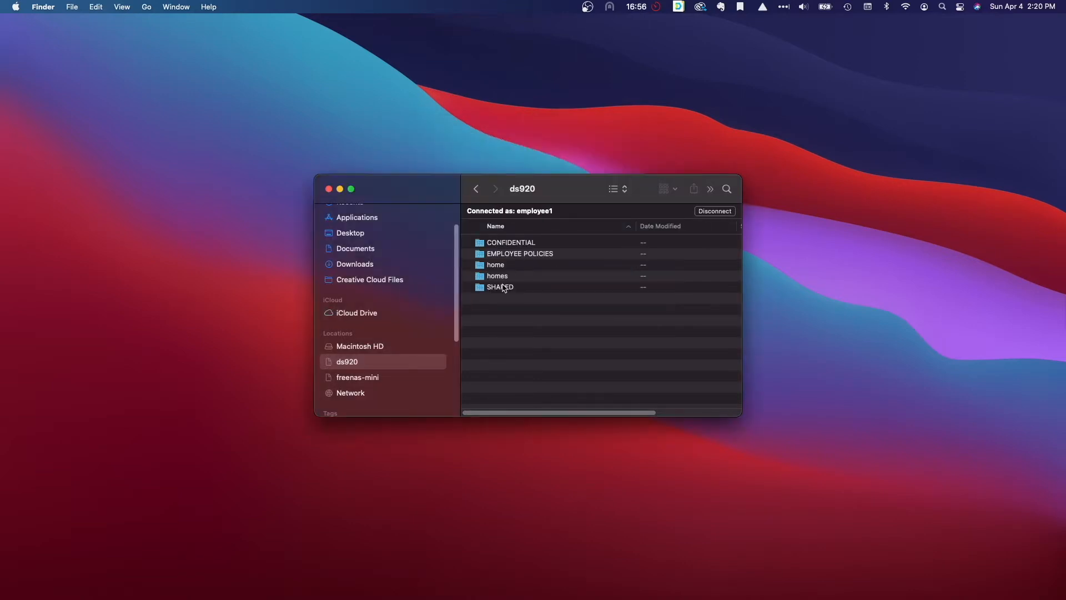
- Move test-employee1 in SHARED to Trash, then name a new folder test-employee1
right_click(506, 238)
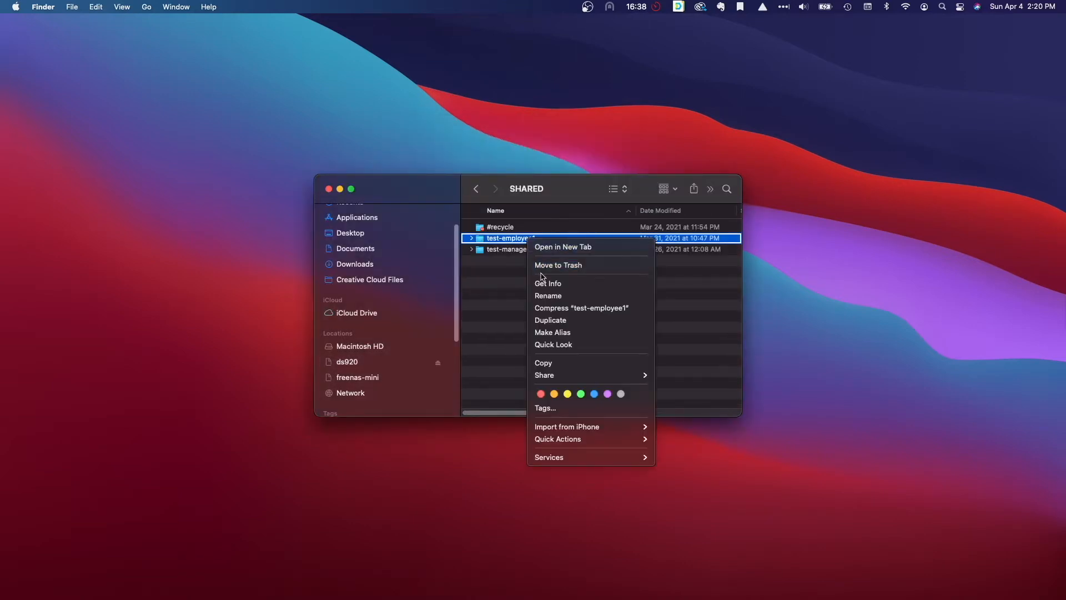
click(557, 264)
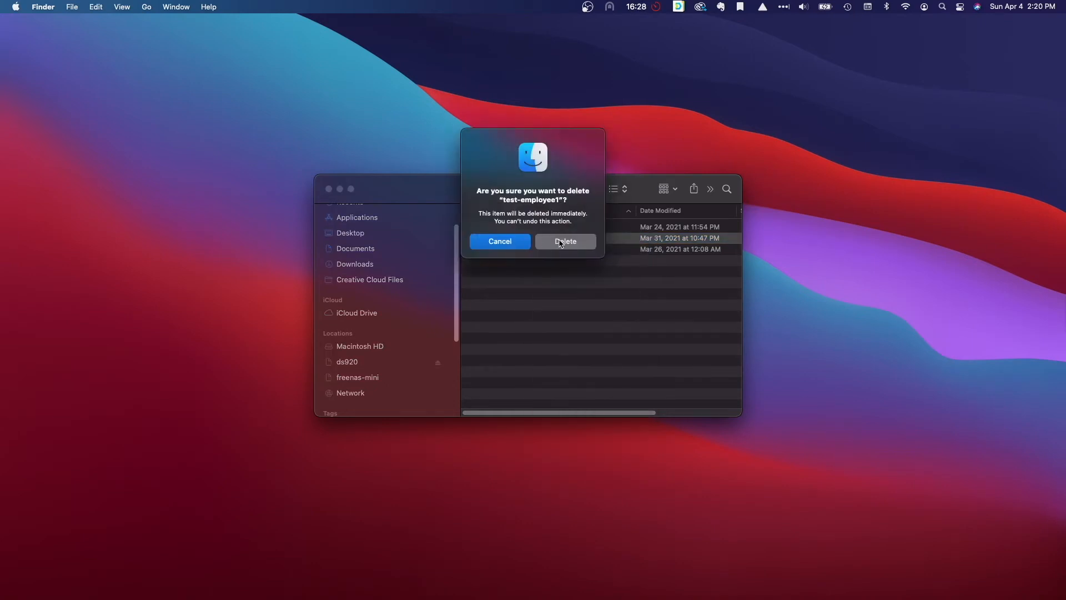
click(566, 242)
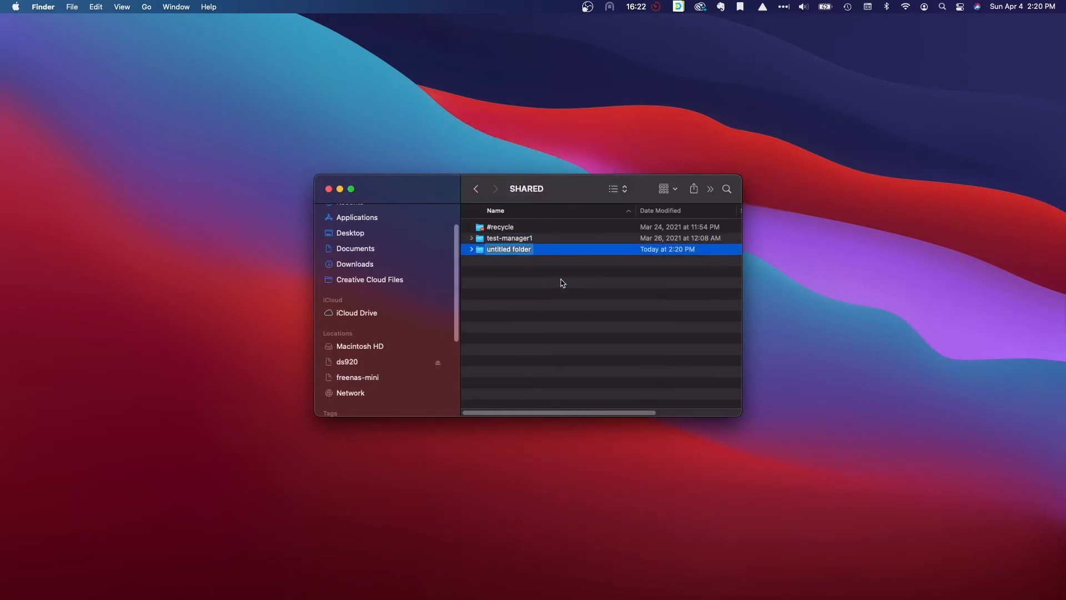
text(test-employee1)
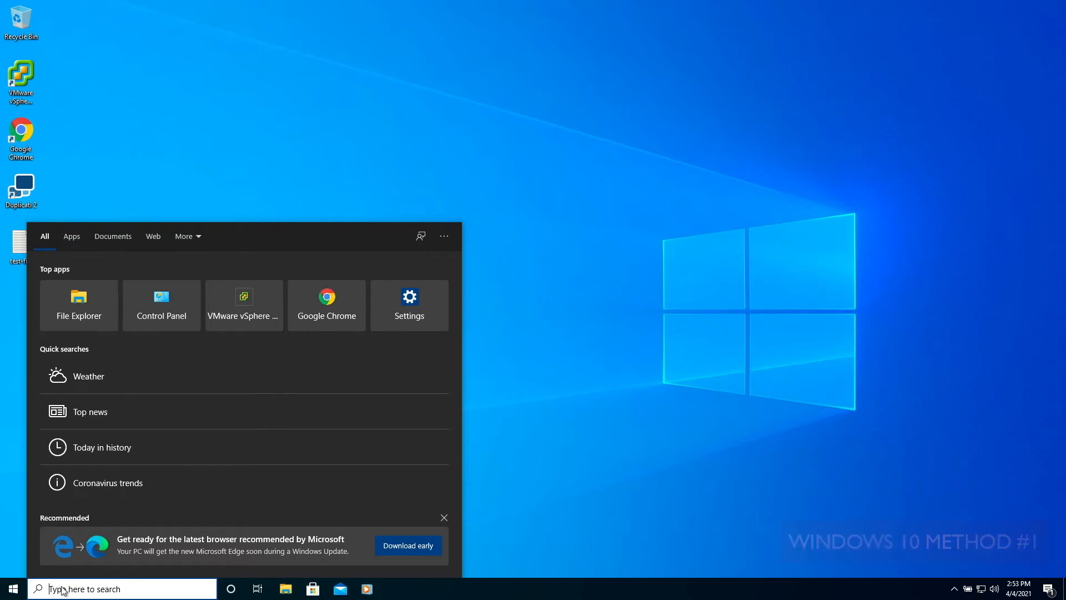
- Open \\192.168.81.15 from the taskbar search to reach its credentials prompt
text(\\192.1)
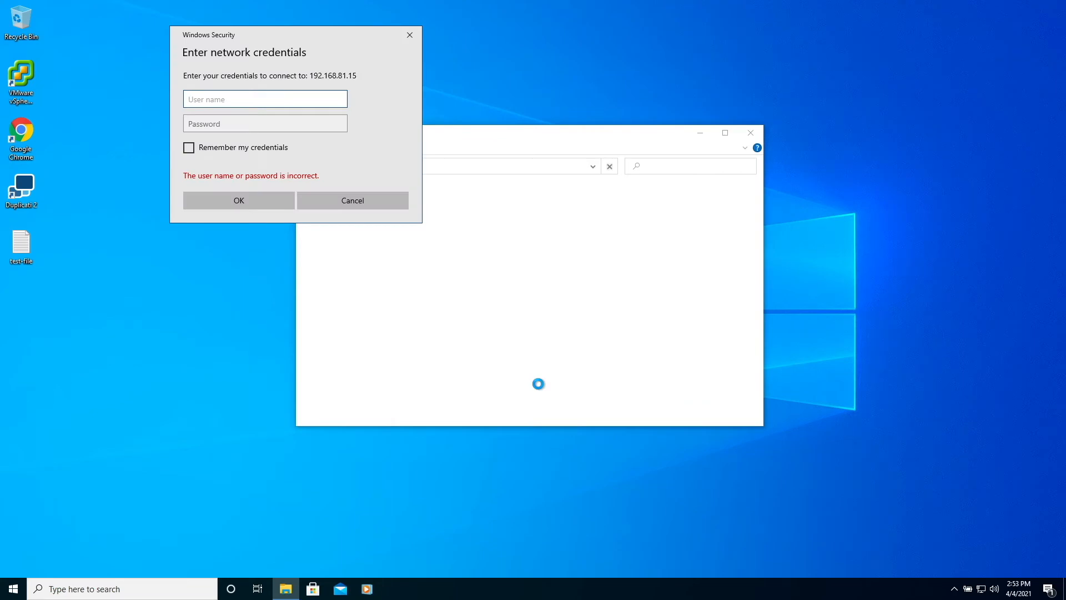
- Sign in to 192.168.81.15 as employee1 with its password to list the five shares
click(264, 99)
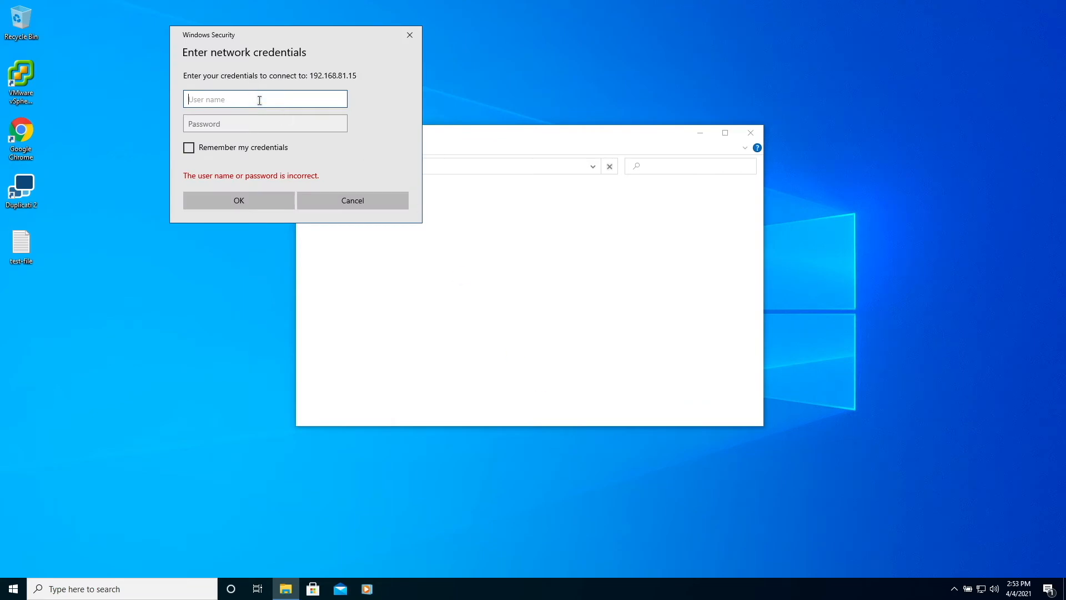
text(employee1)
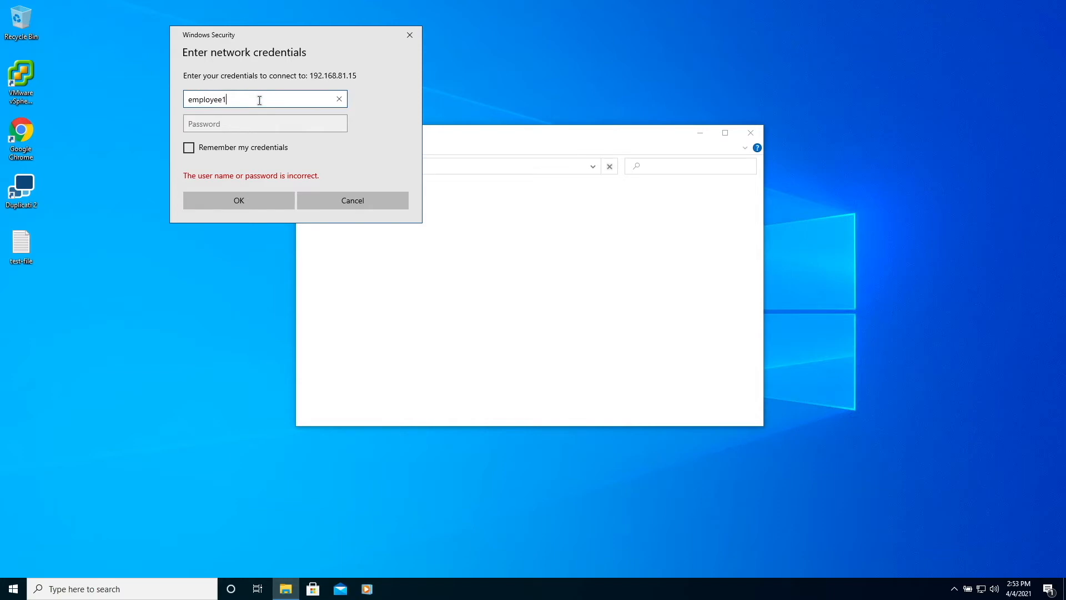
text(password)
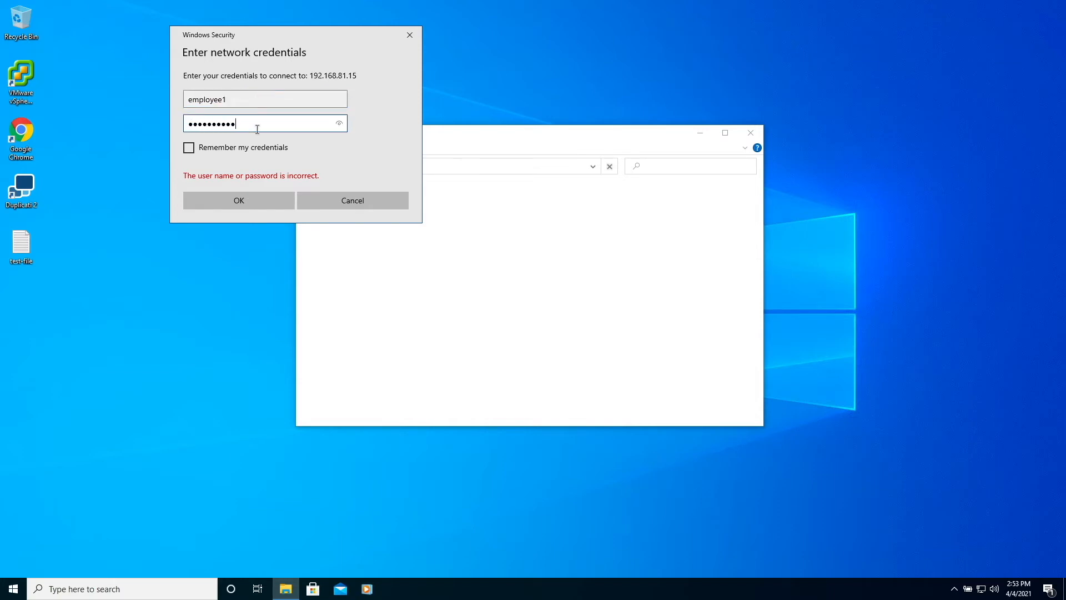
click(239, 200)
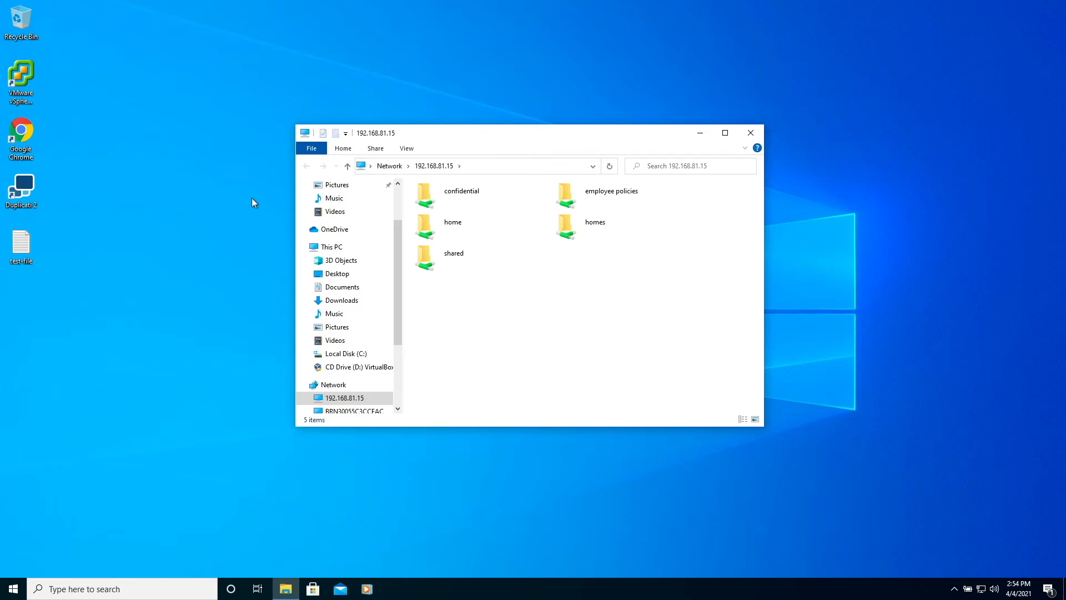
- Open the confidential share on 192.168.81.15
click(461, 196)
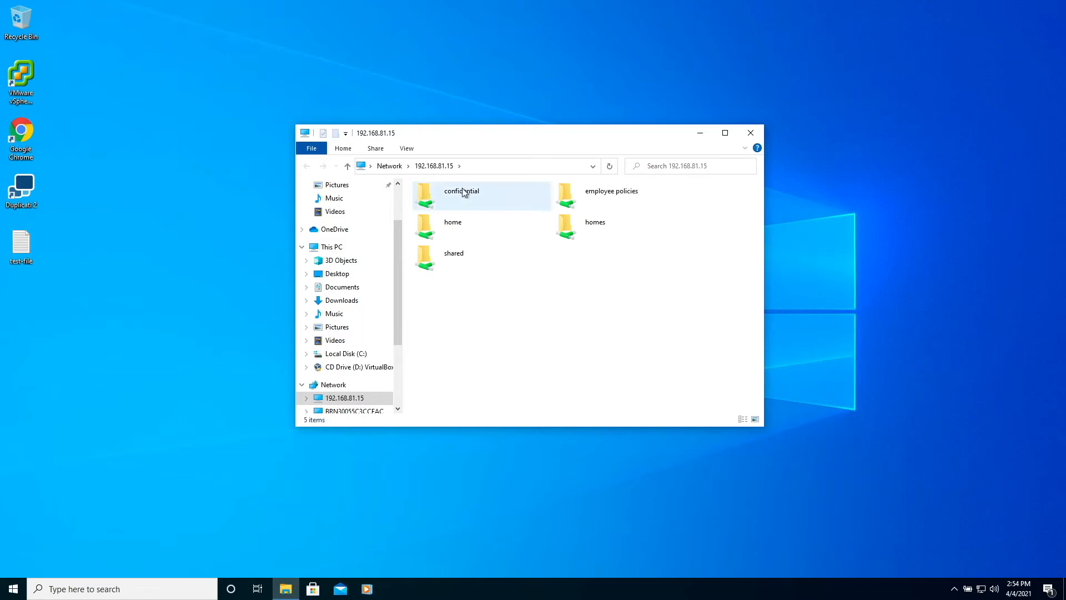
double_click(460, 195)
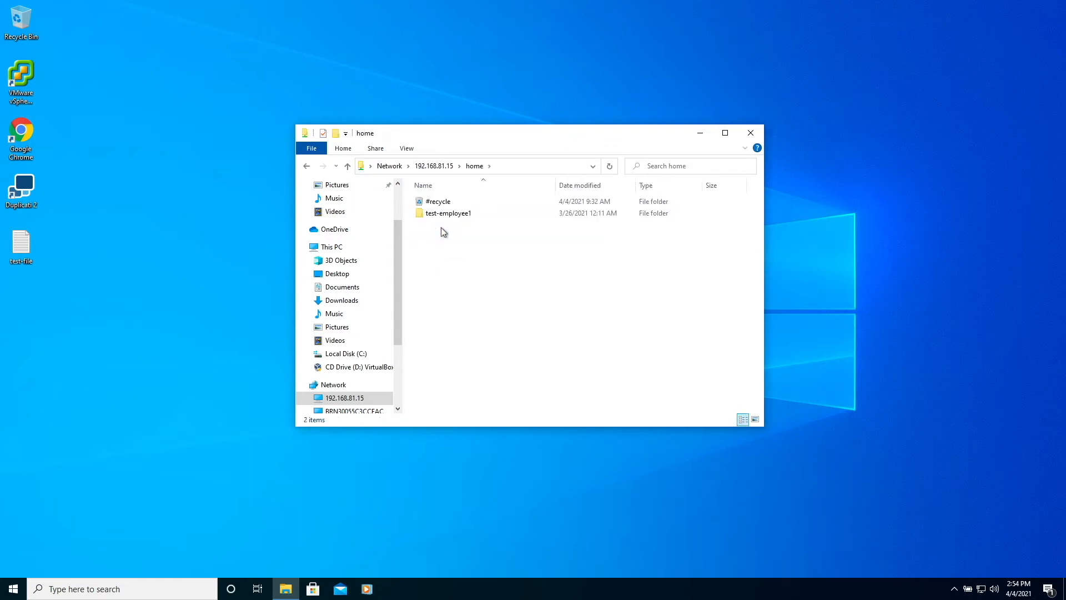
- Rename the test-employee1 folder in \\192.168.81.15\home to employee1
click(448, 213)
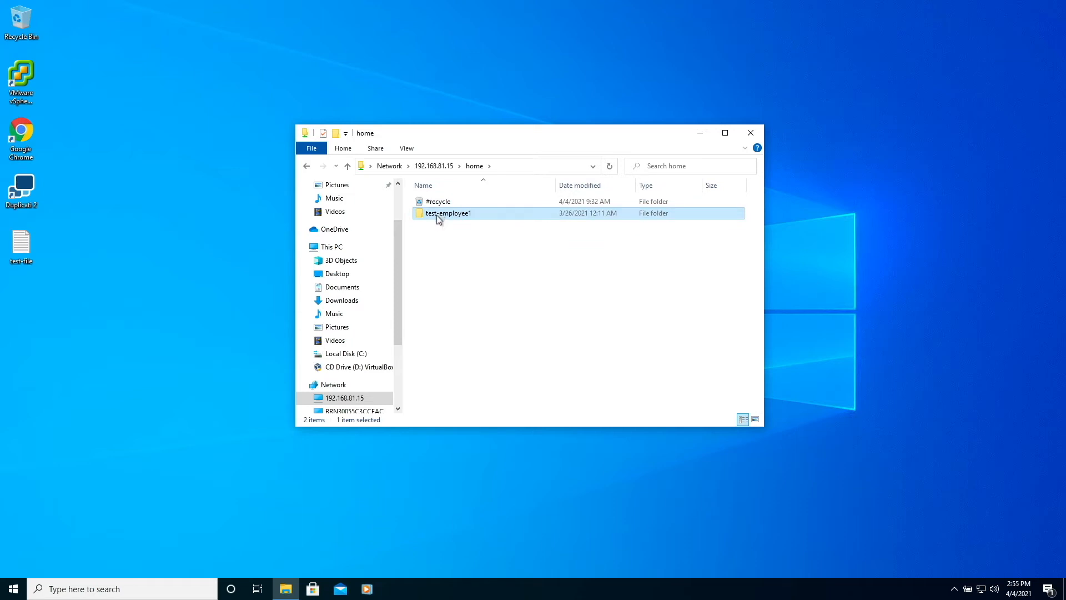
click(449, 212)
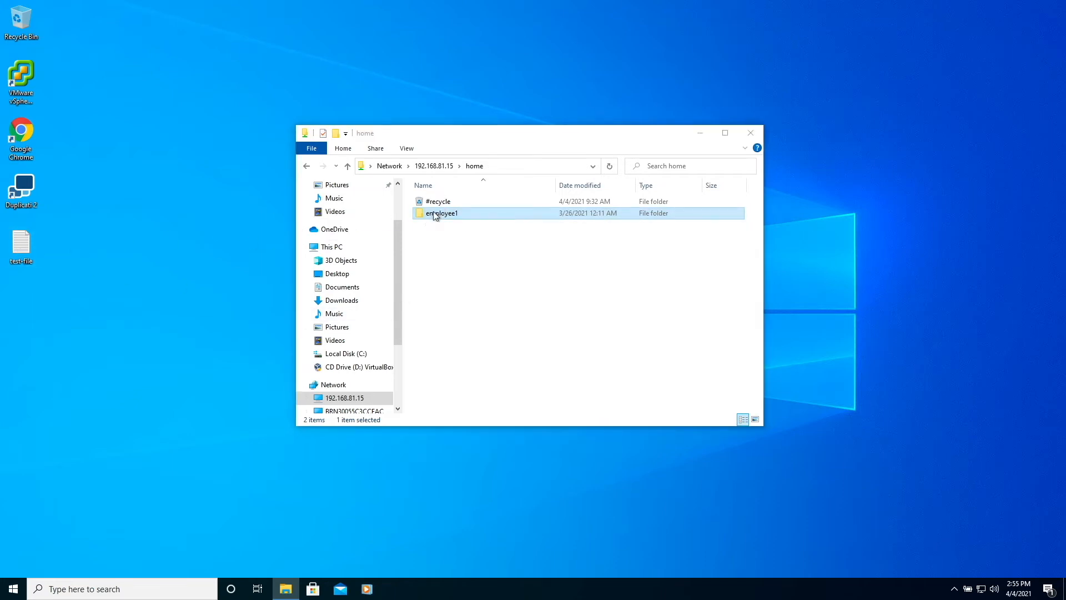
double_click(441, 213)
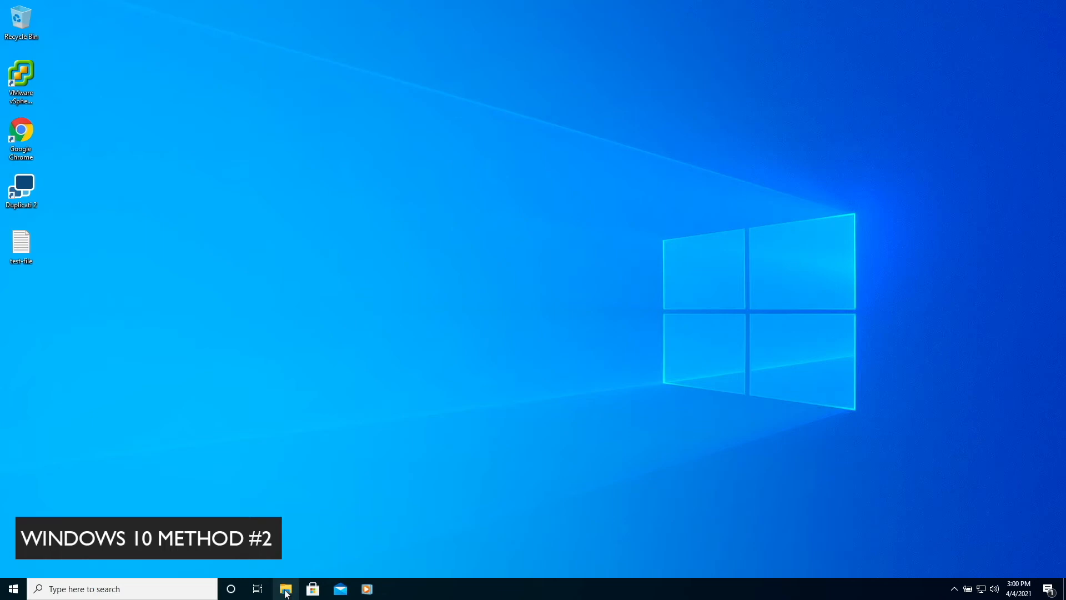
- In a new Explorer window, open \\192.168.81.15 and sign in as manager1
click(286, 589)
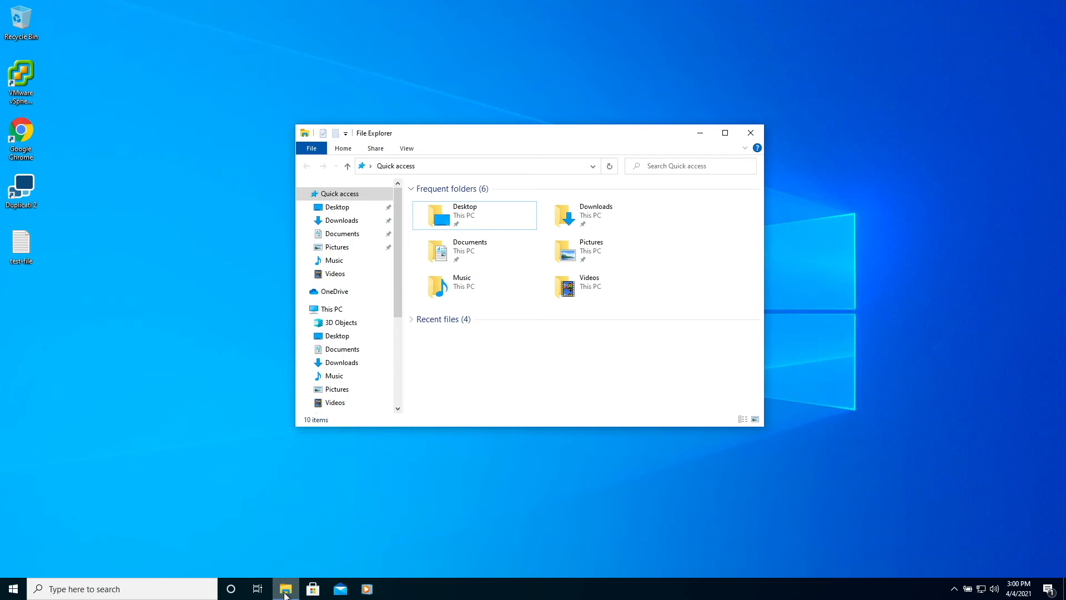
mouse_move(421, 171)
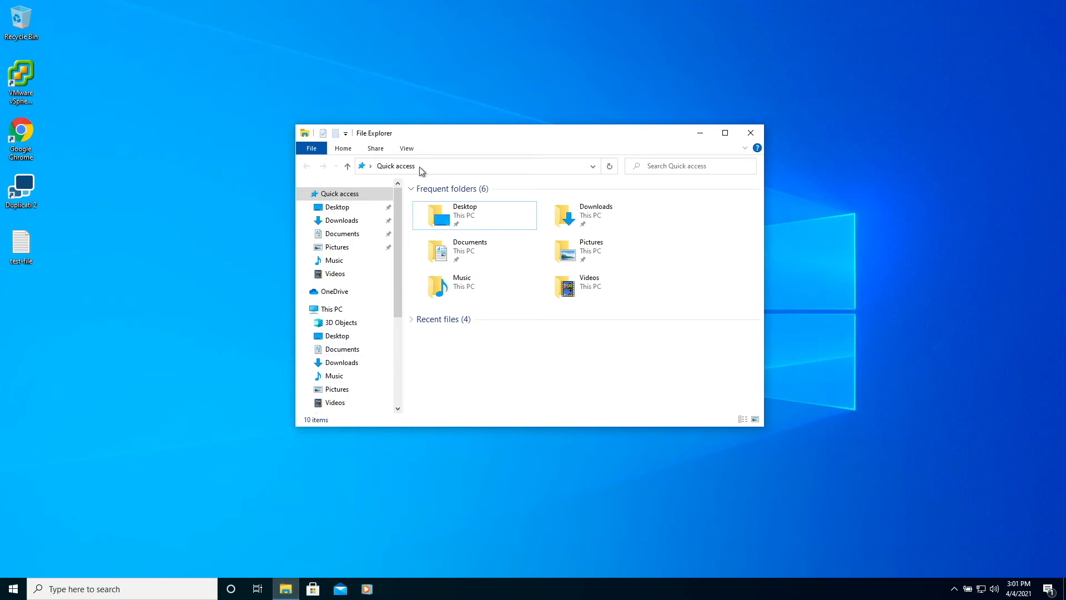
text(\\192.168.8)
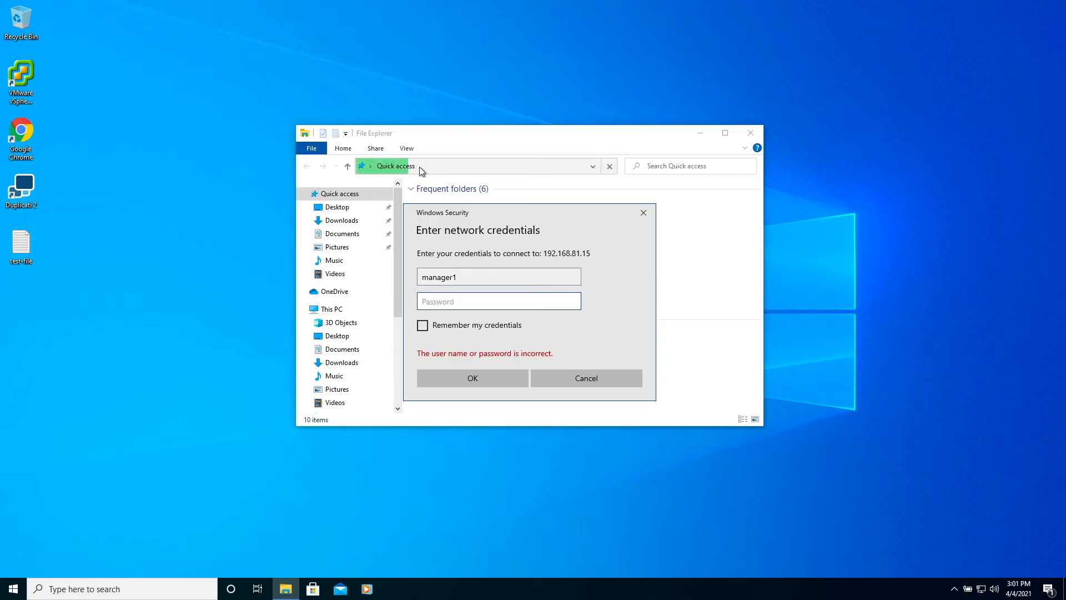
text(password)
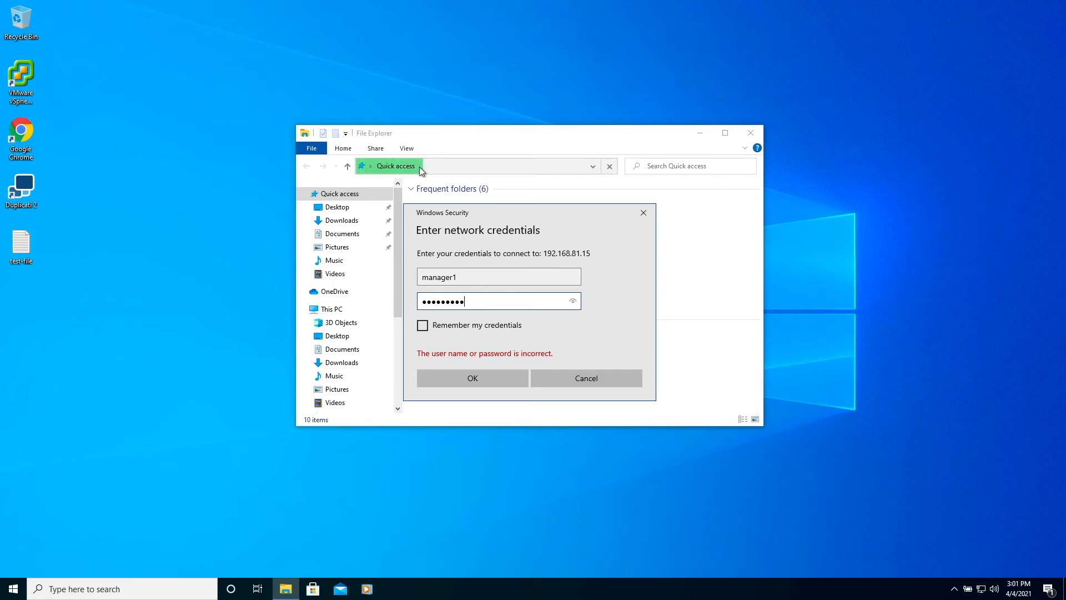
click(472, 379)
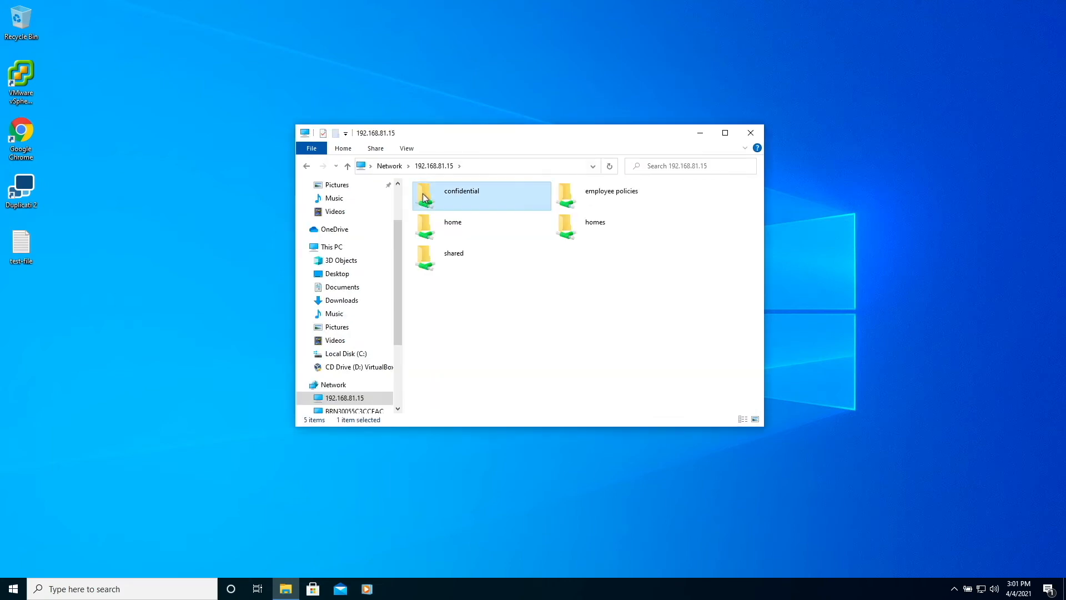
- Delete test-file inside confidential > test-manager1 and confirm the deletion
double_click(461, 195)
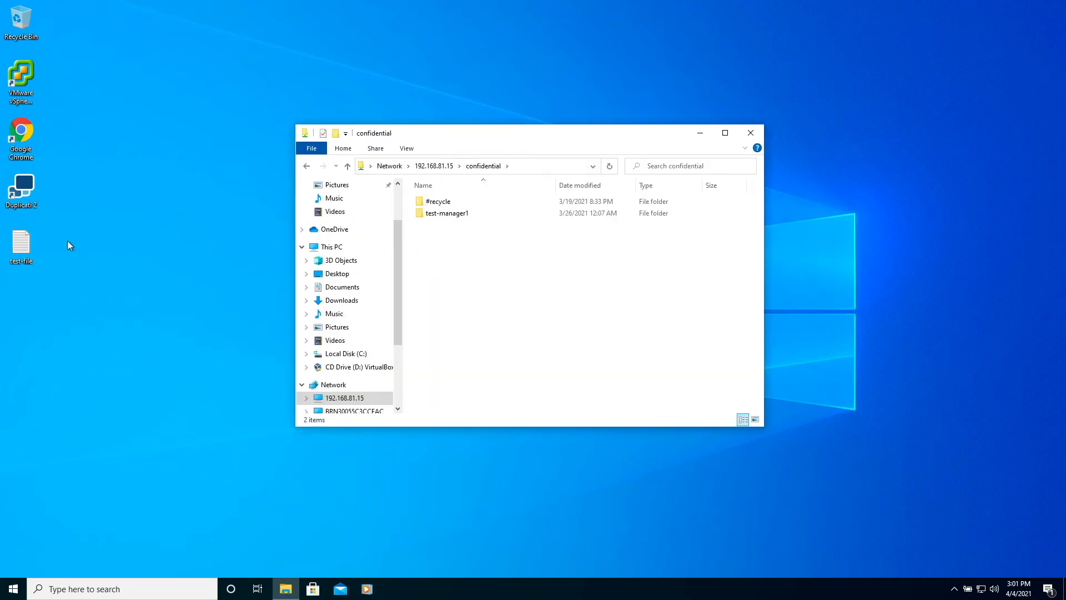
drag(21, 245, 452, 213)
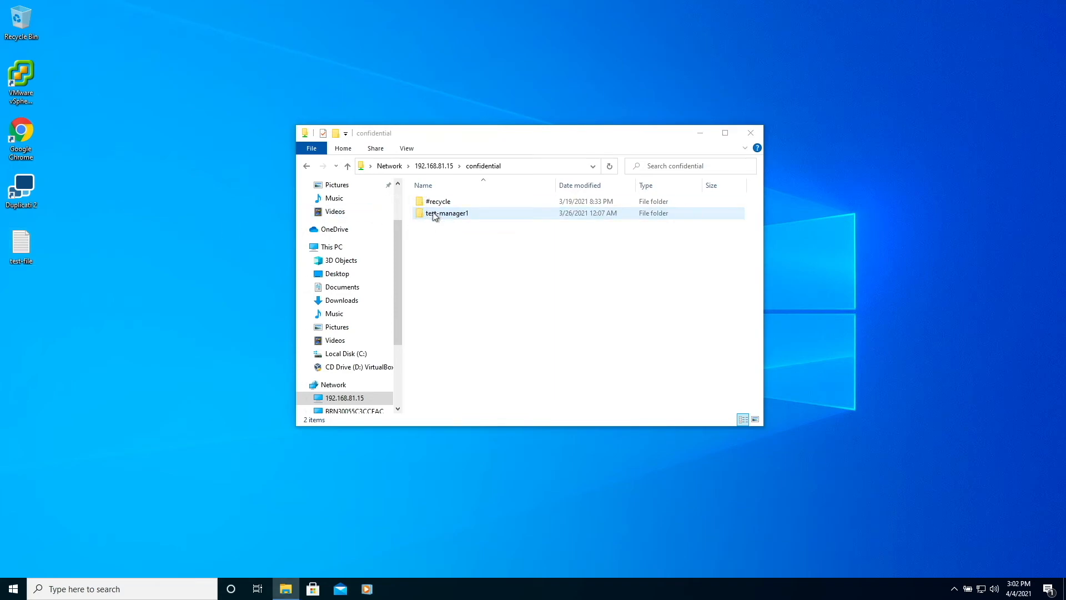
double_click(448, 213)
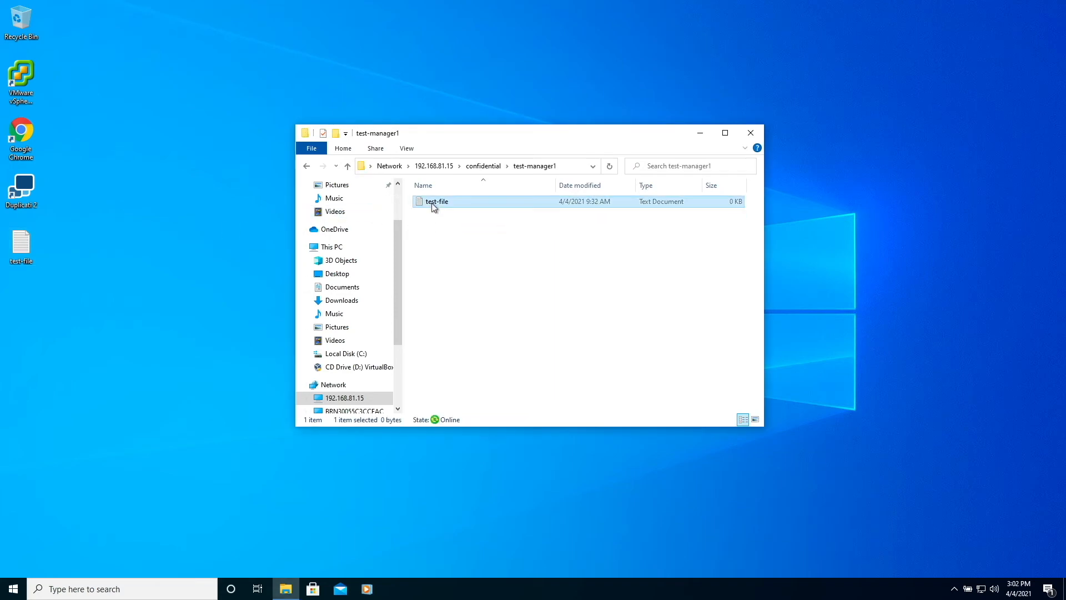
right_click(436, 201)
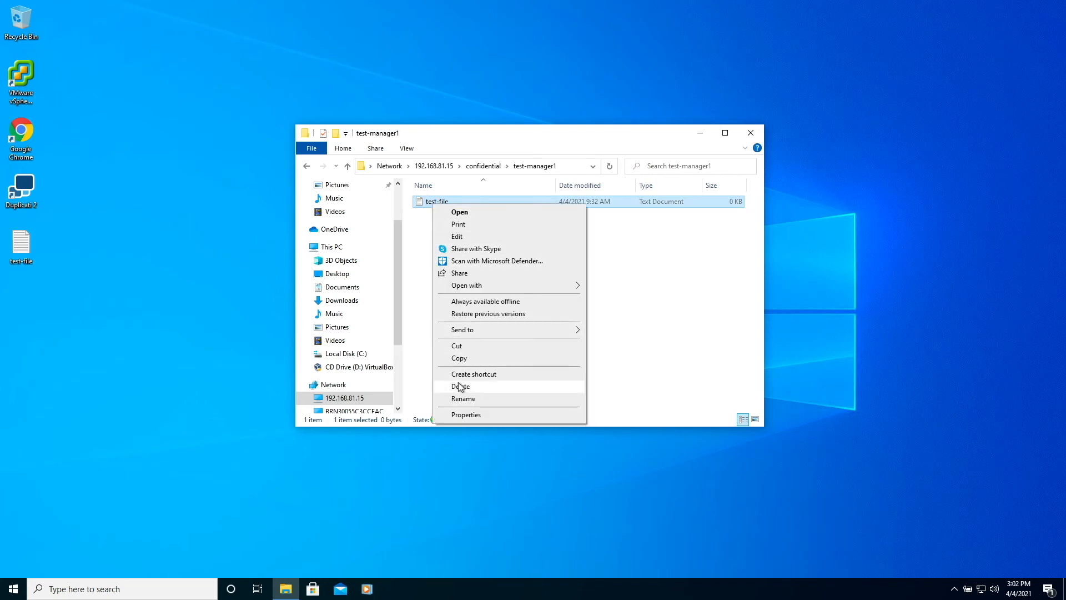
click(461, 386)
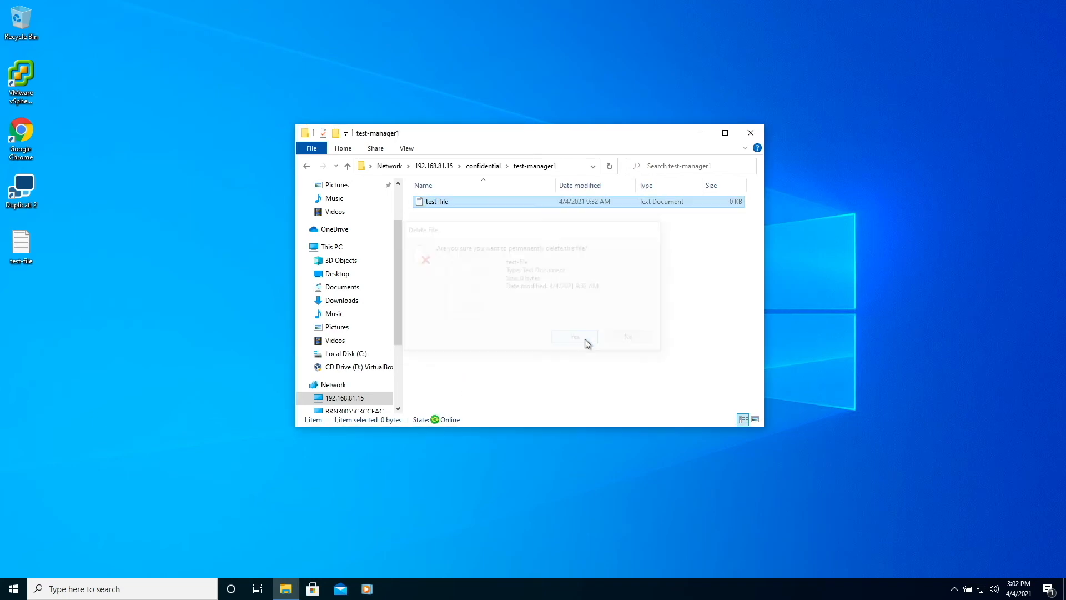
click(574, 336)
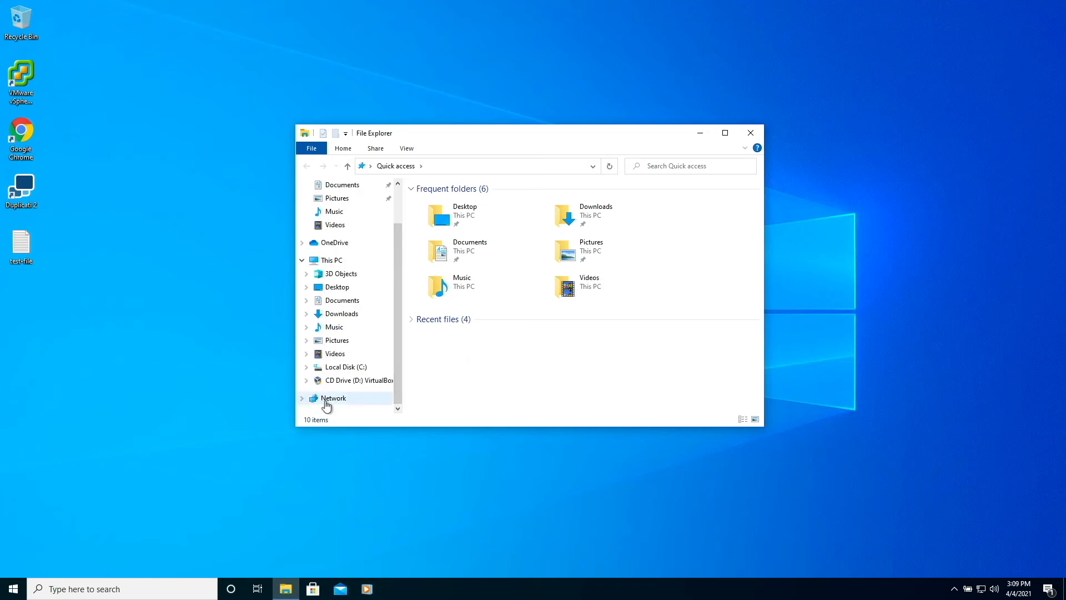
- Browse Network and acknowledge the notice that network discovery is turned off
click(333, 398)
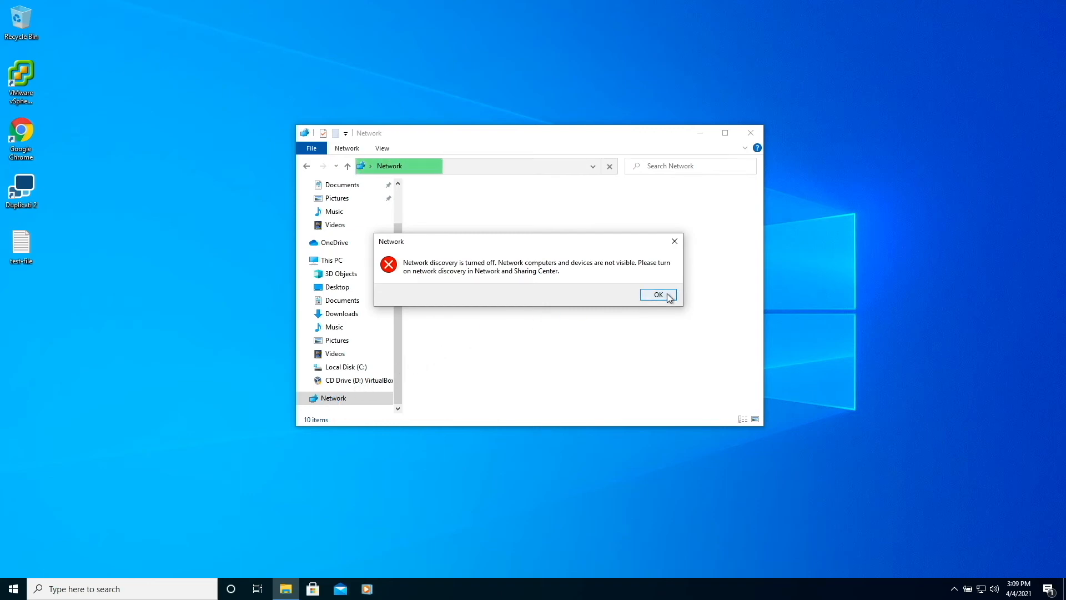
click(658, 294)
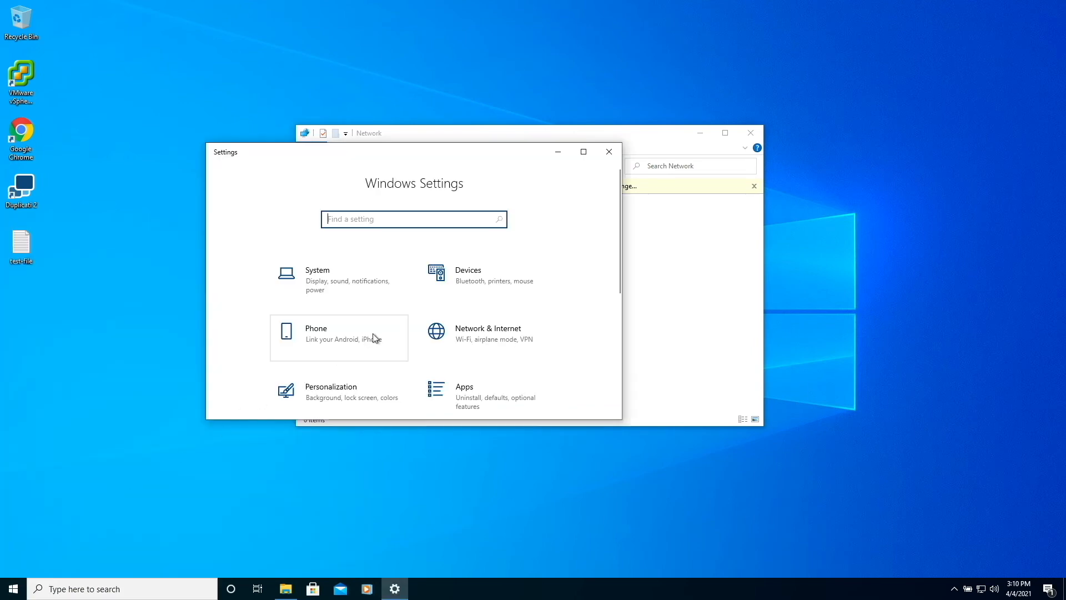
- Reach Advanced sharing settings via Network & Internet > Ethernet
click(488, 334)
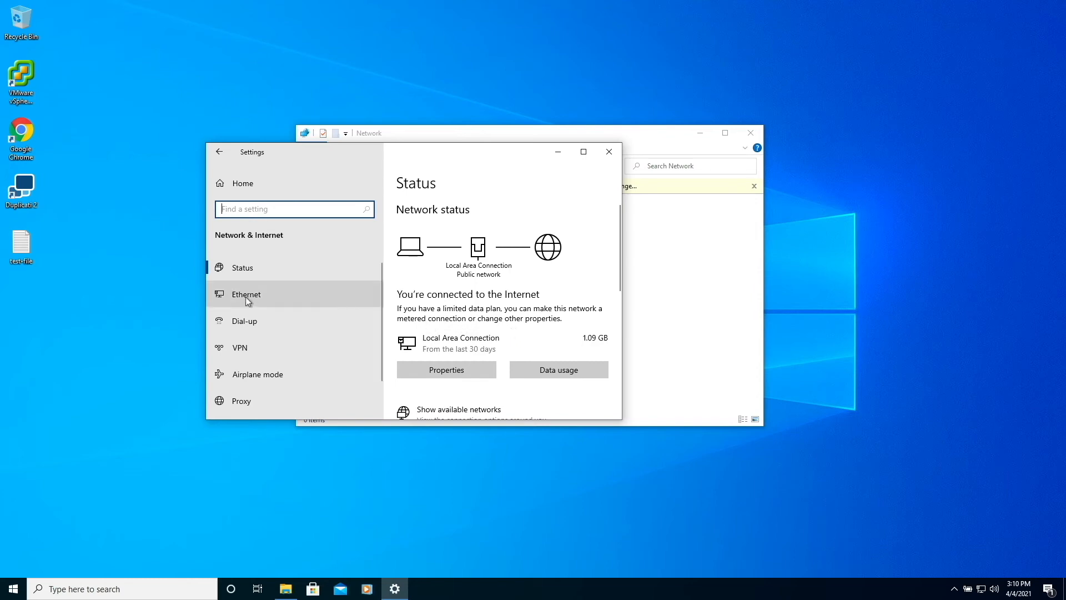
click(245, 294)
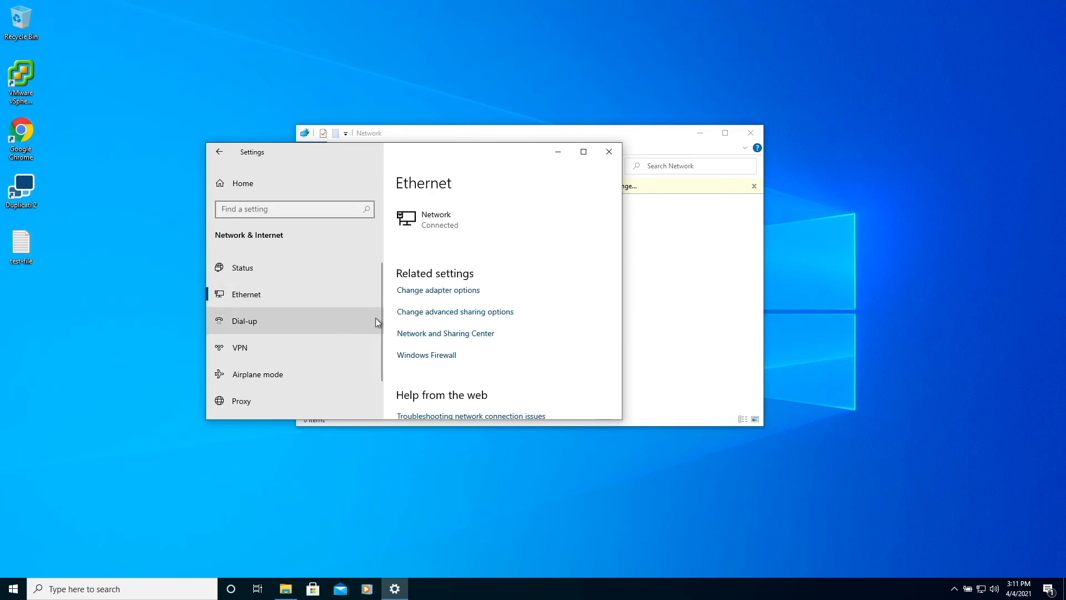
click(454, 312)
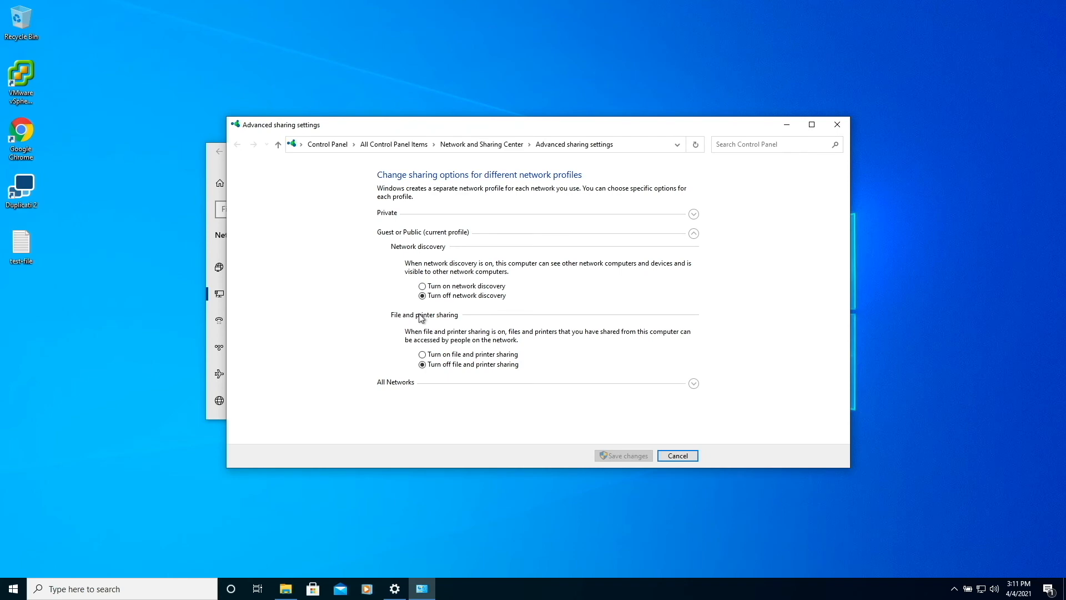
- Turn on network discovery for the Guest or Public profile and save
click(422, 285)
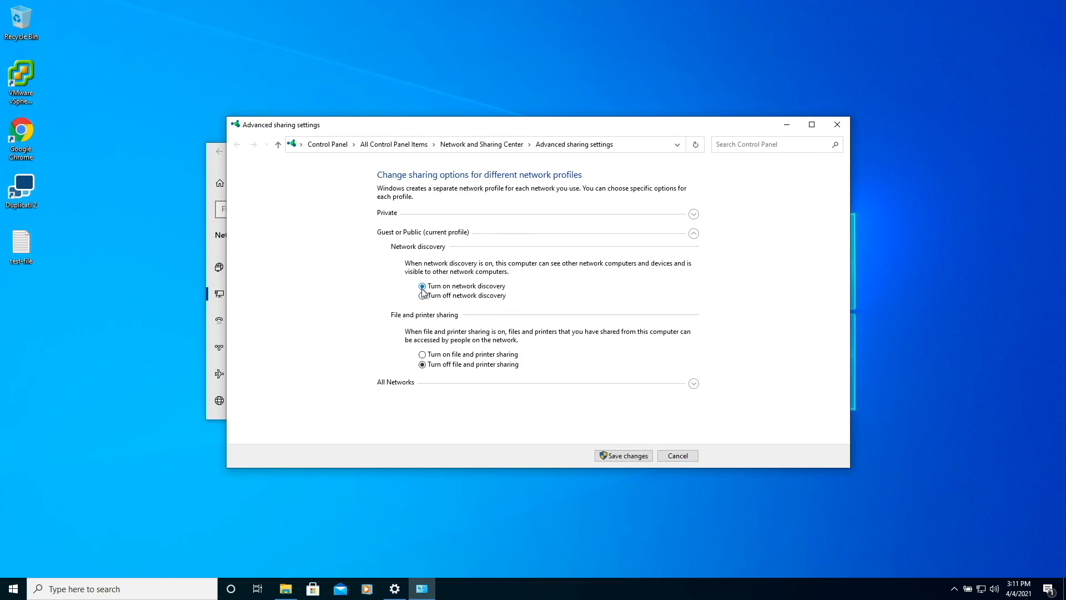
click(423, 286)
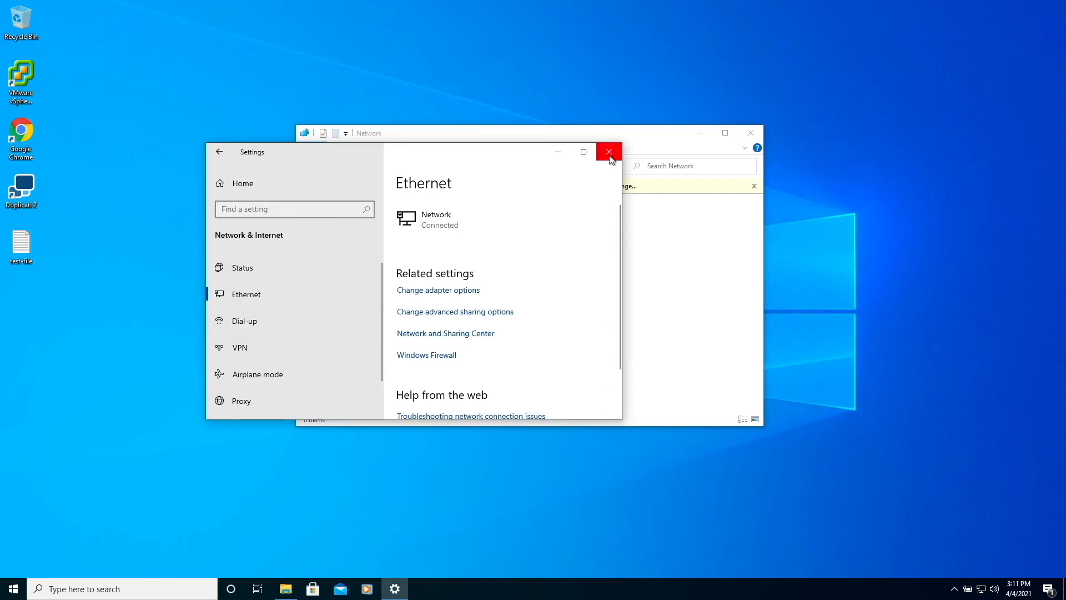
- Close Settings, open DS920 under Network and sign in to list its shared folders
click(608, 151)
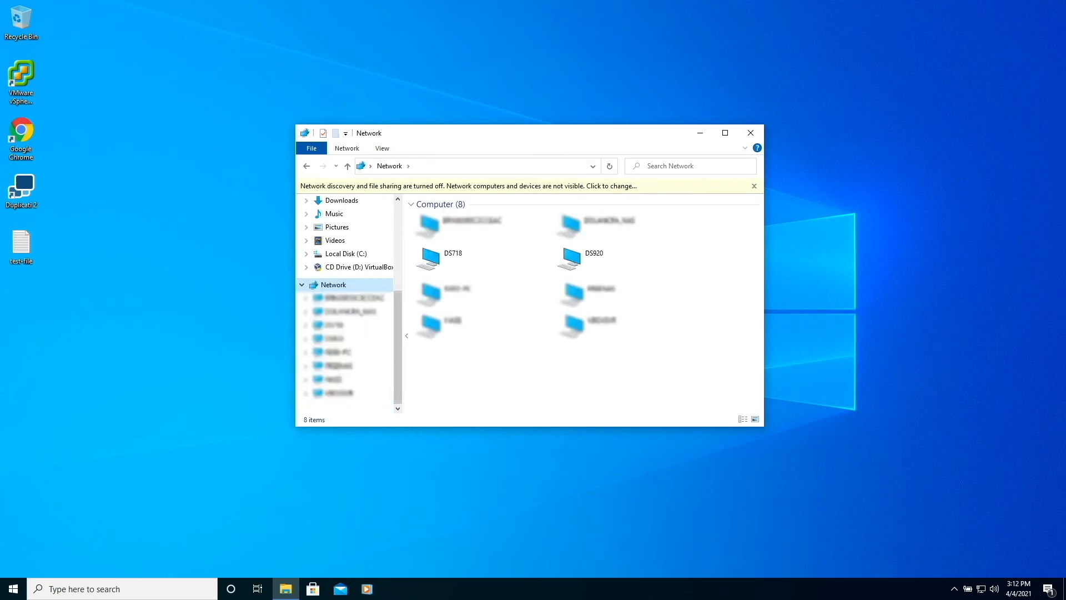
click(581, 258)
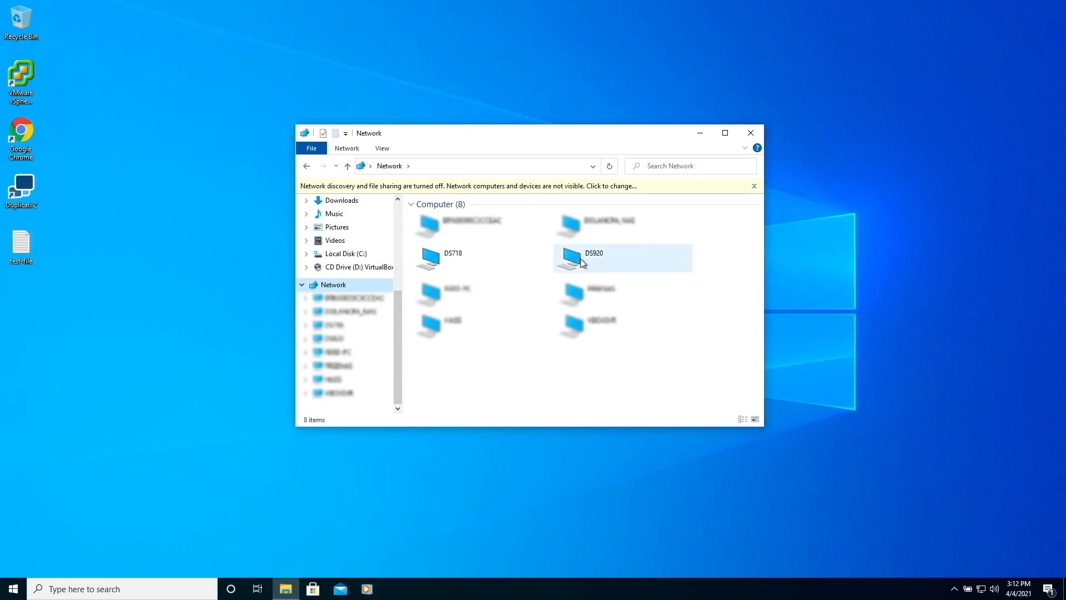
click(593, 258)
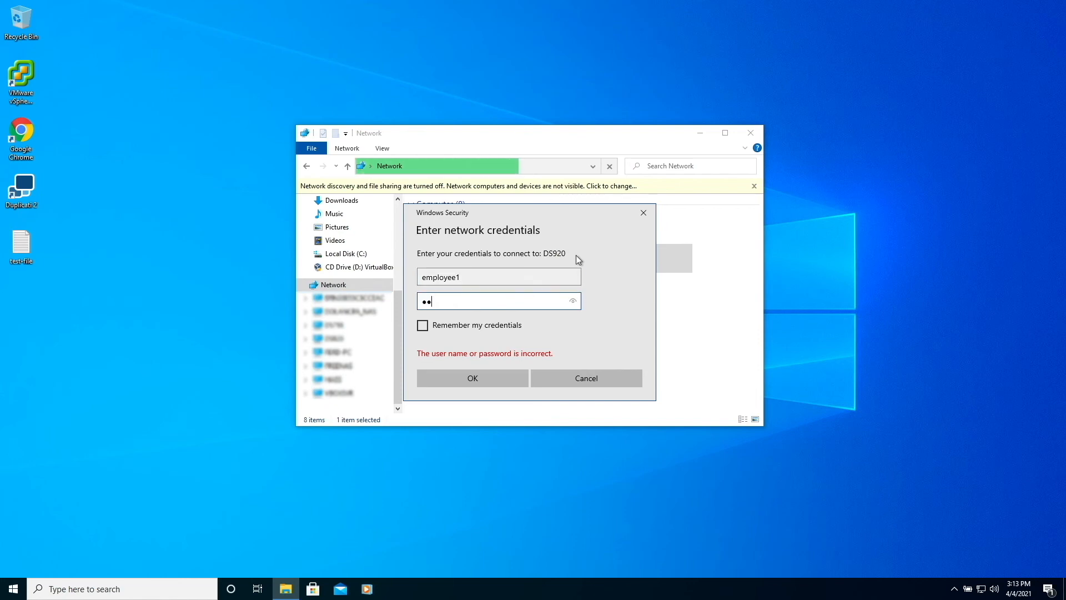
click(472, 378)
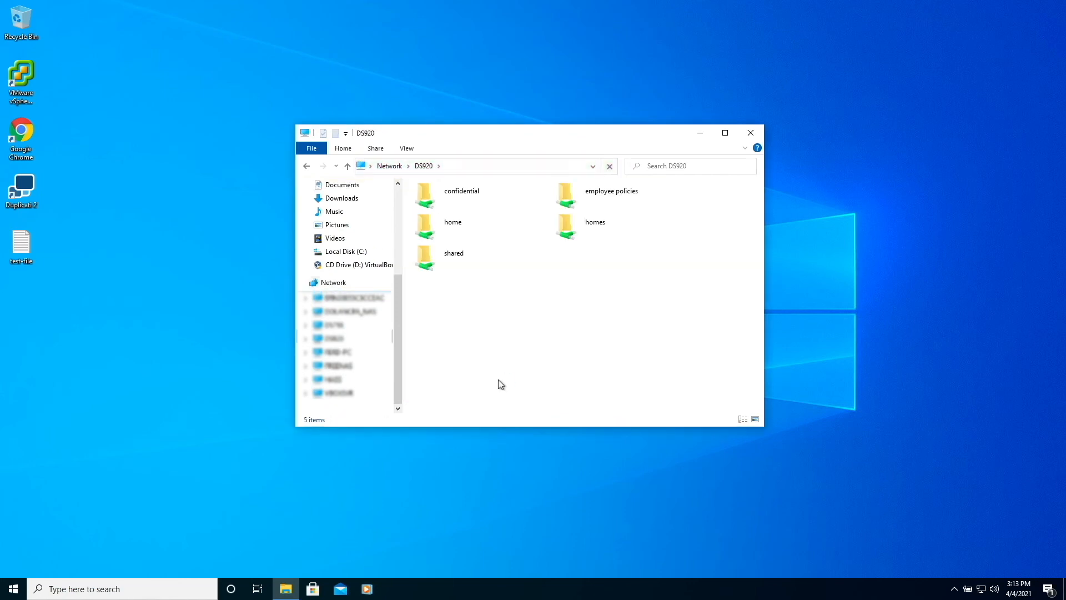
- Open the employee policies share showing #recycle, manager1 and test-manager1
click(610, 196)
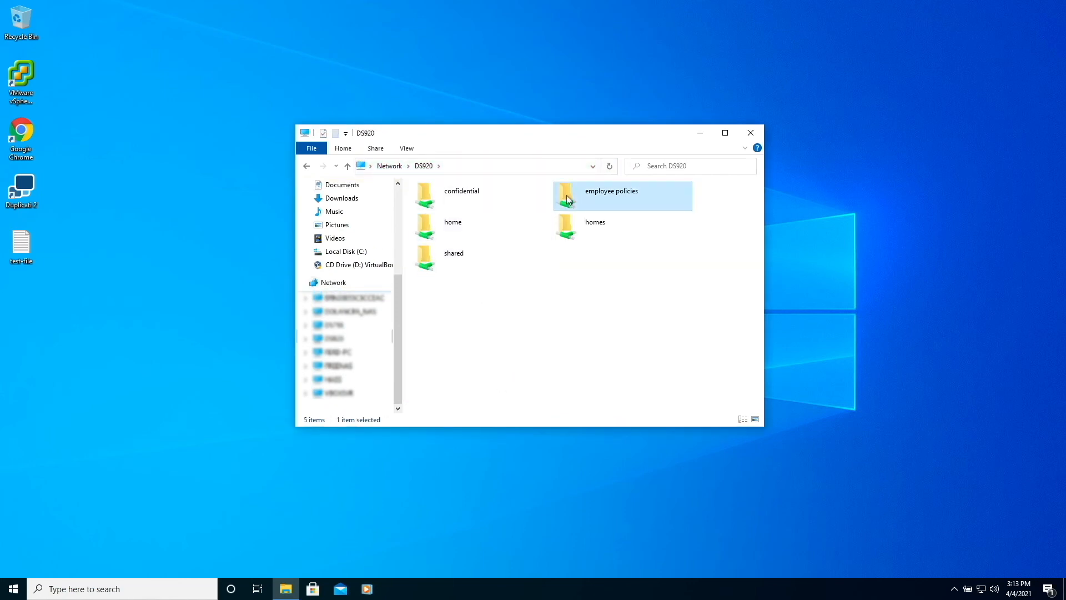
double_click(610, 195)
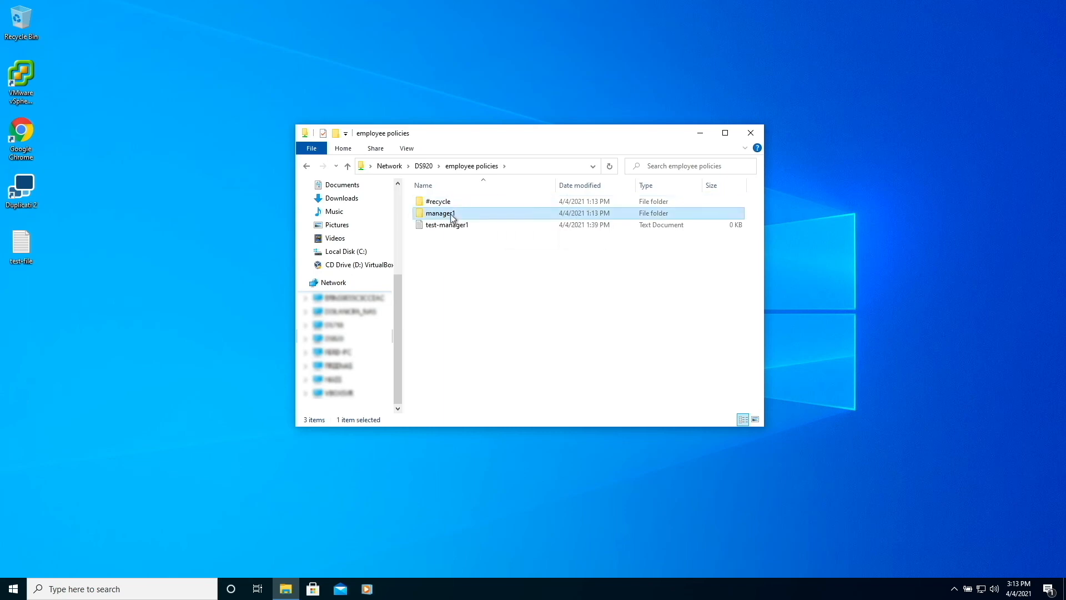